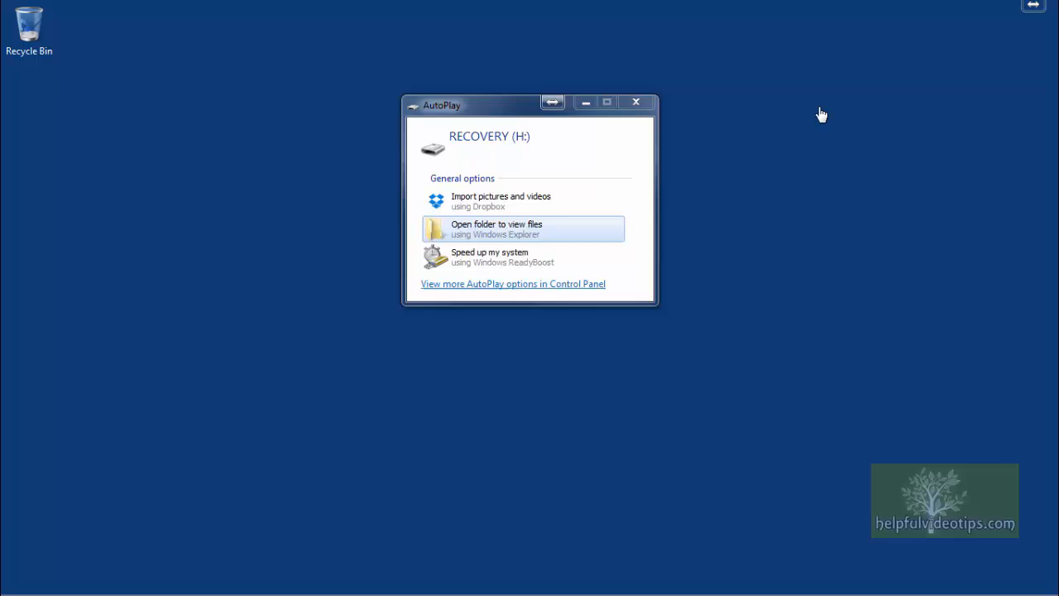
pyautogui.moveTo(699, 111)
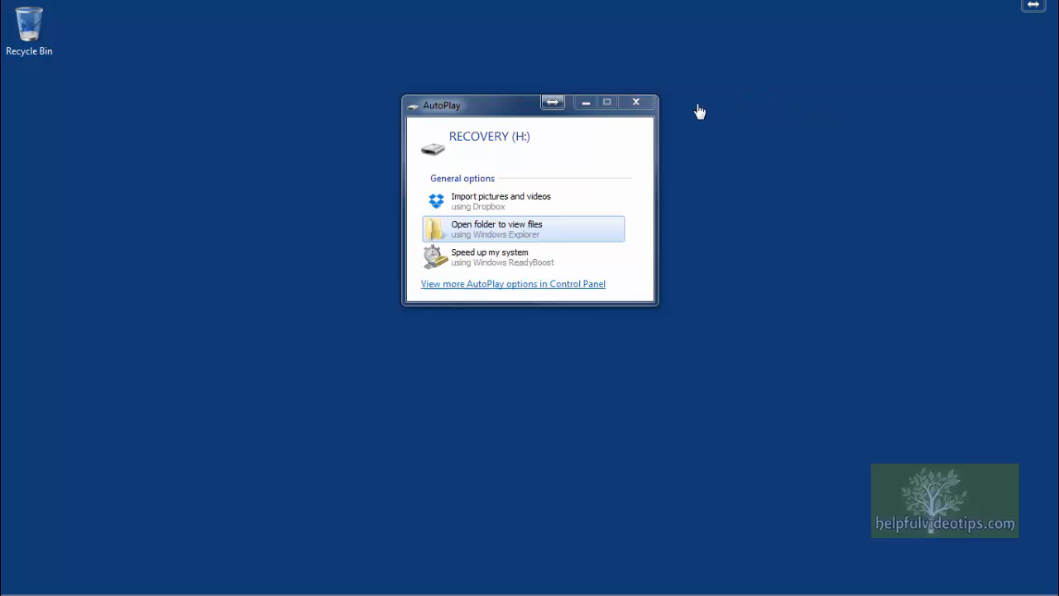
# Step: Dismiss the RECOVERY drive AutoPlay prompt and return to the desktop from Start
pyautogui.click(636, 101)
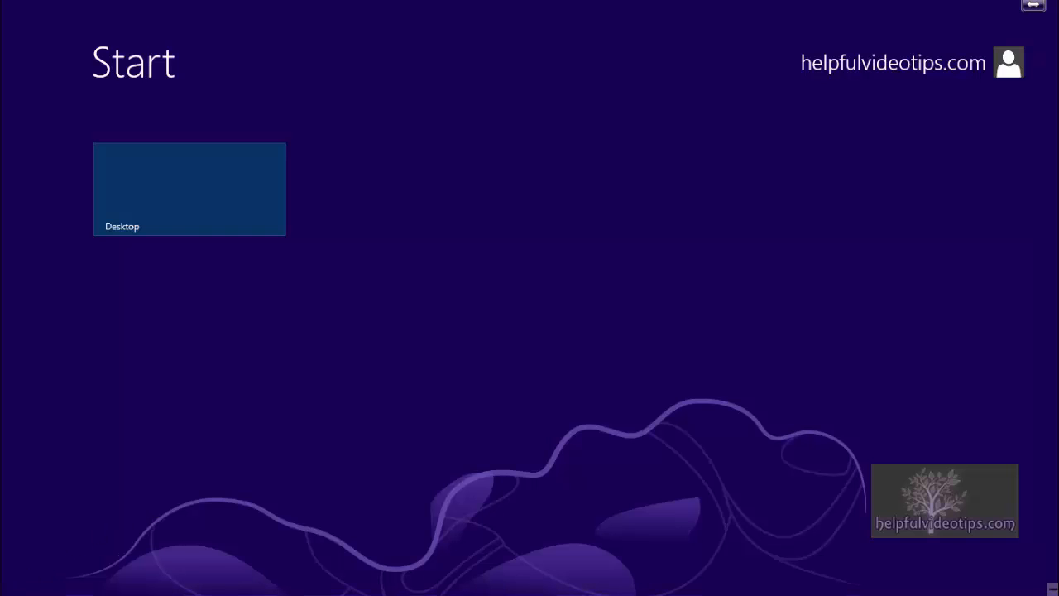
pyautogui.click(188, 188)
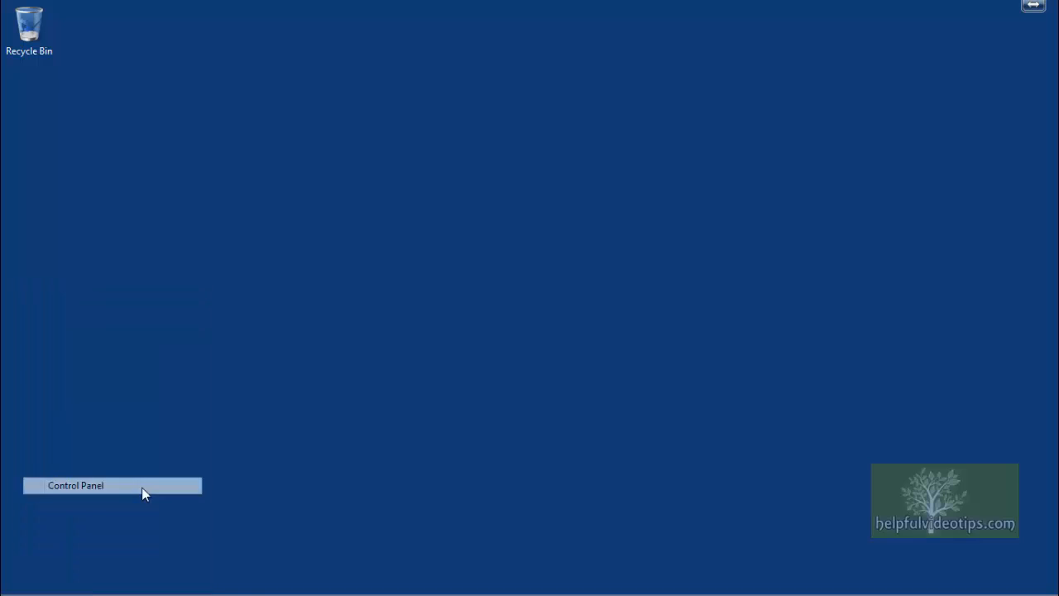
# Step: Open Control Panel and go to the File History settings page
pyautogui.click(75, 486)
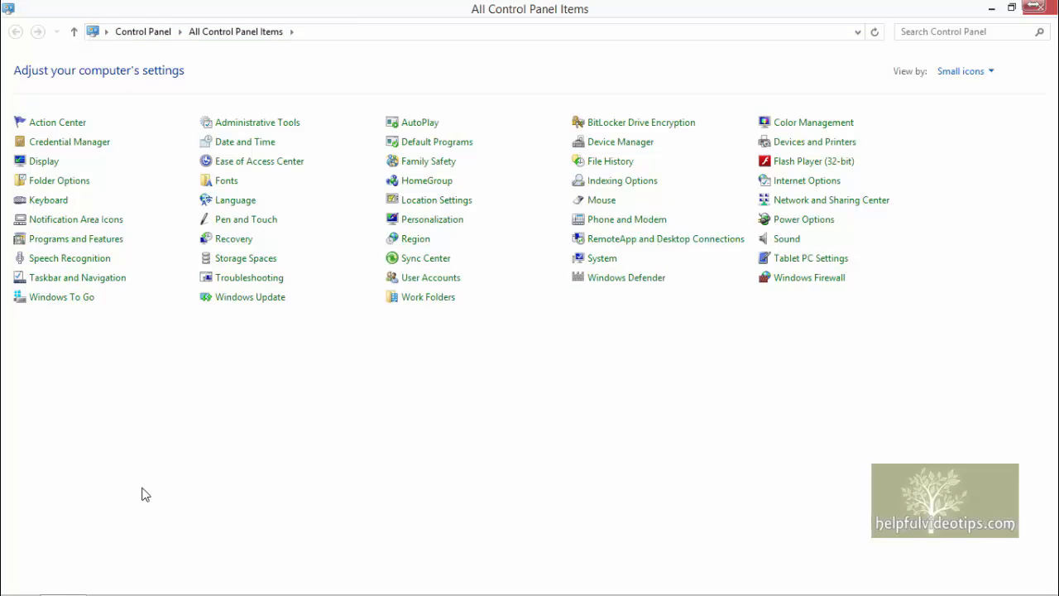
pyautogui.moveTo(317, 488)
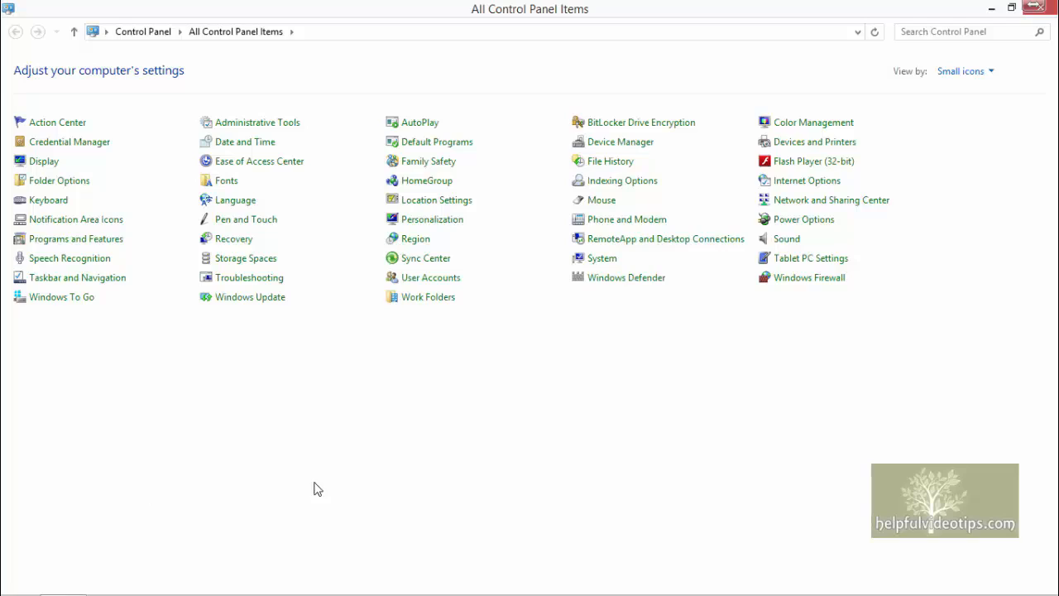
pyautogui.click(964, 70)
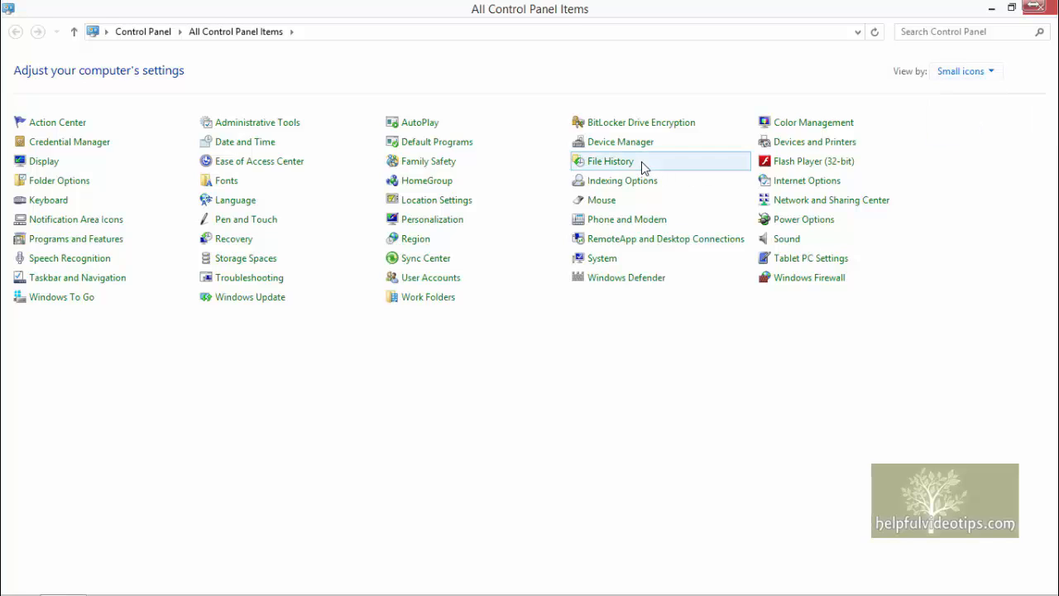
pyautogui.click(608, 161)
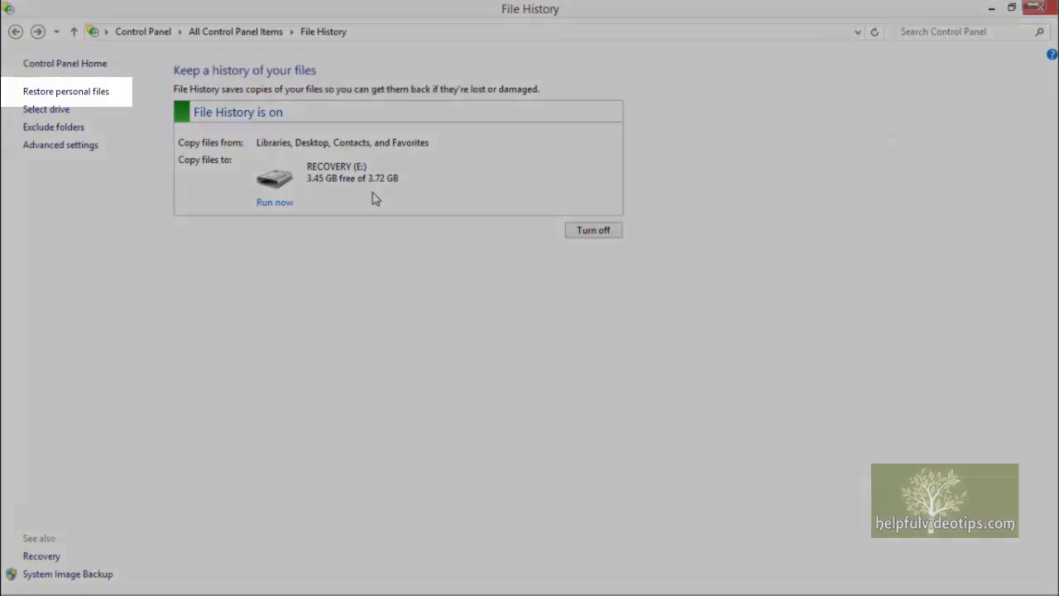
pyautogui.click(65, 91)
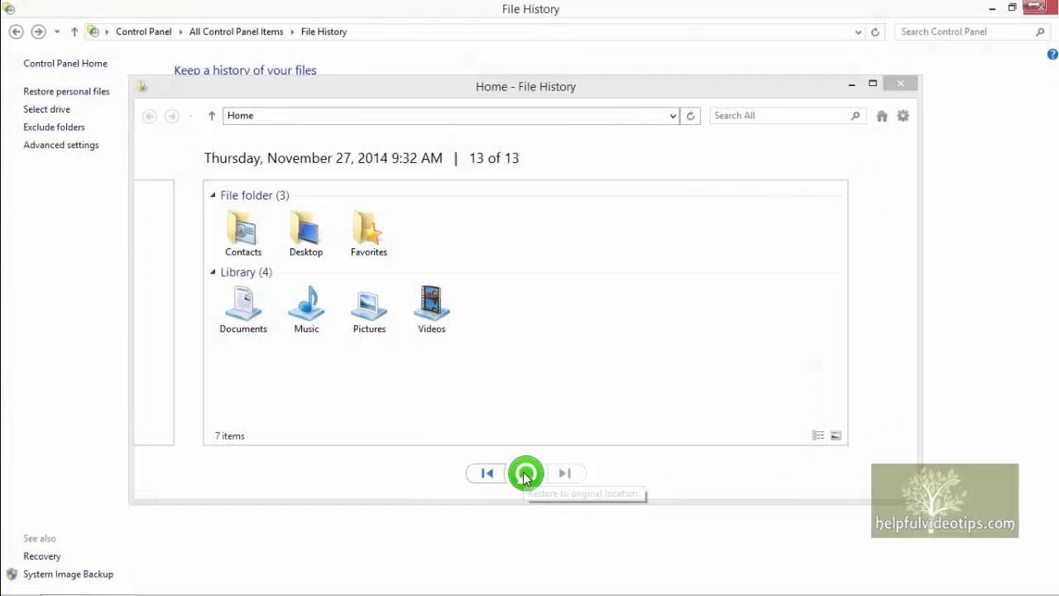
pyautogui.click(523, 474)
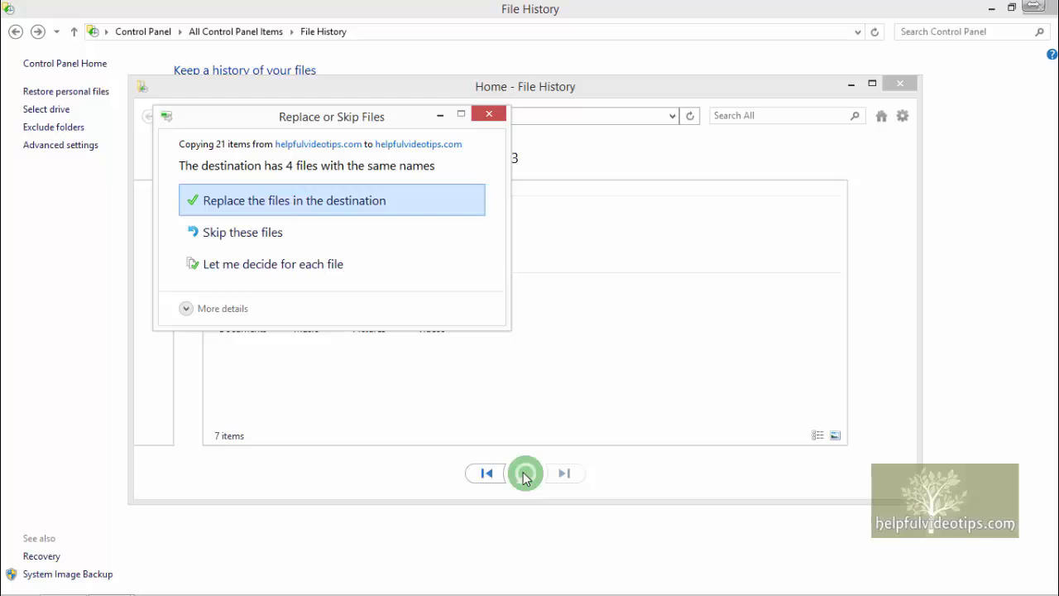
pyautogui.click(294, 199)
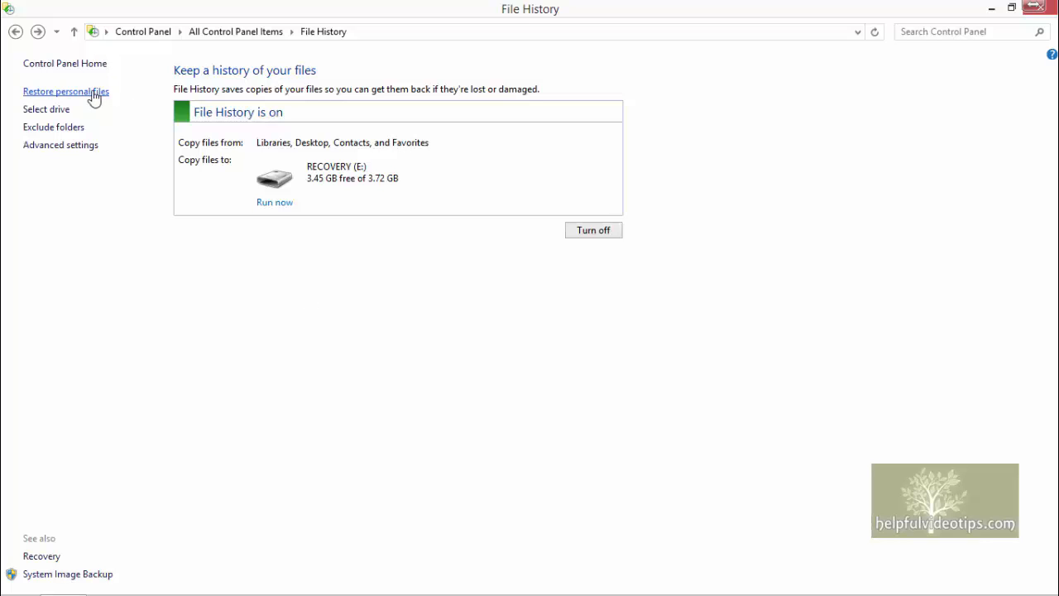
# Step: Browse the backed-up Documents folder, restore Document 1, and skip overwriting the existing file
pyautogui.click(65, 91)
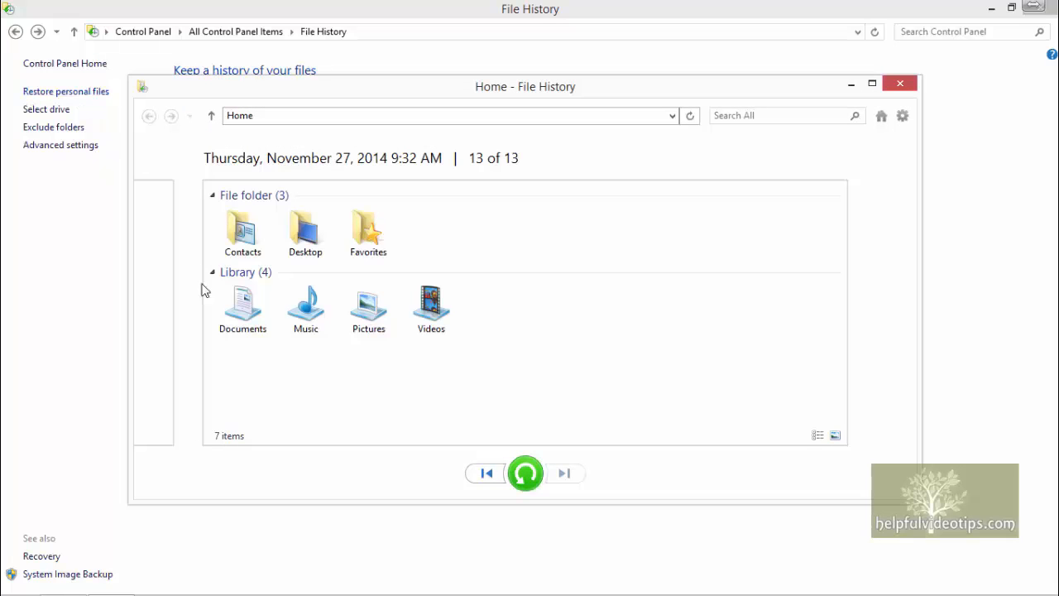
pyautogui.doubleClick(242, 306)
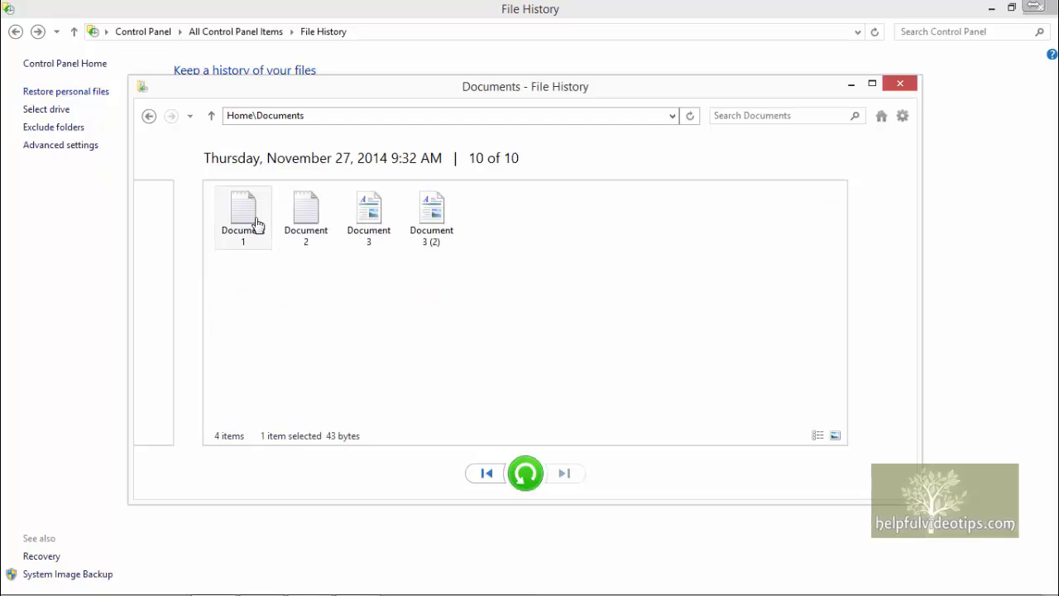
pyautogui.moveTo(486, 358)
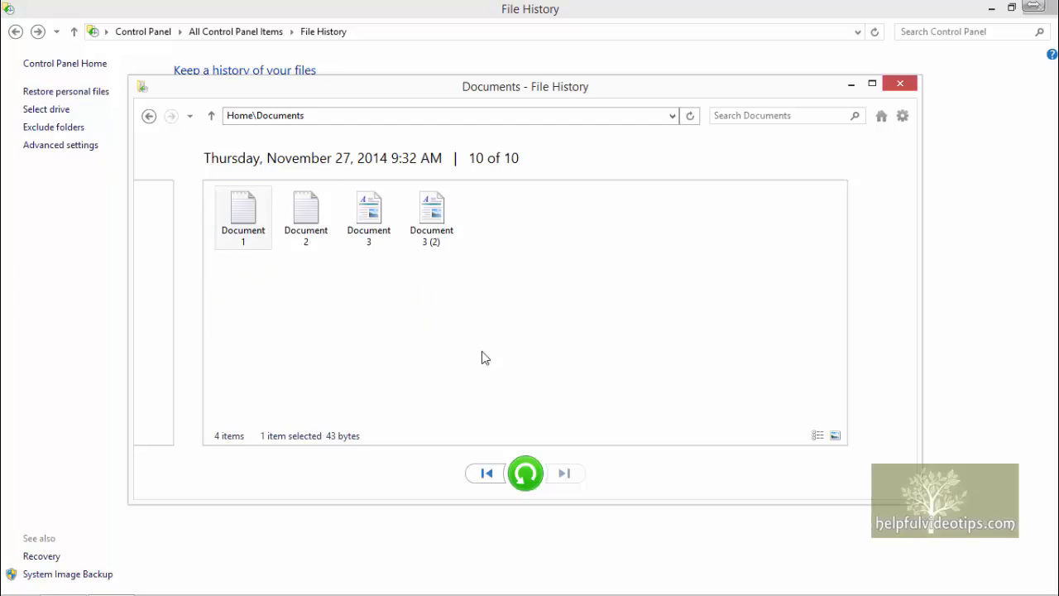
pyautogui.click(525, 473)
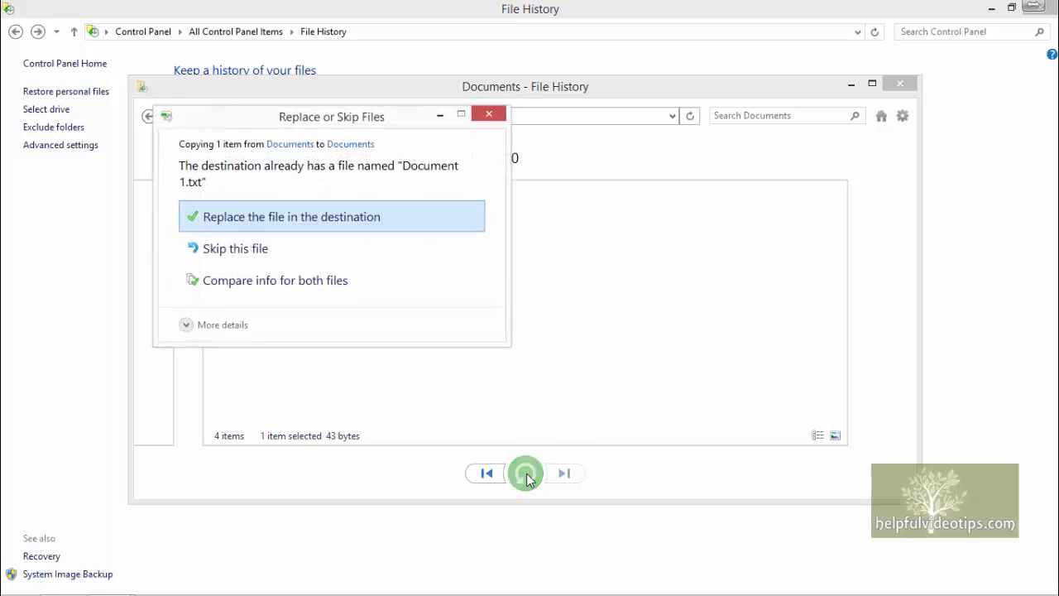
pyautogui.moveTo(429, 250)
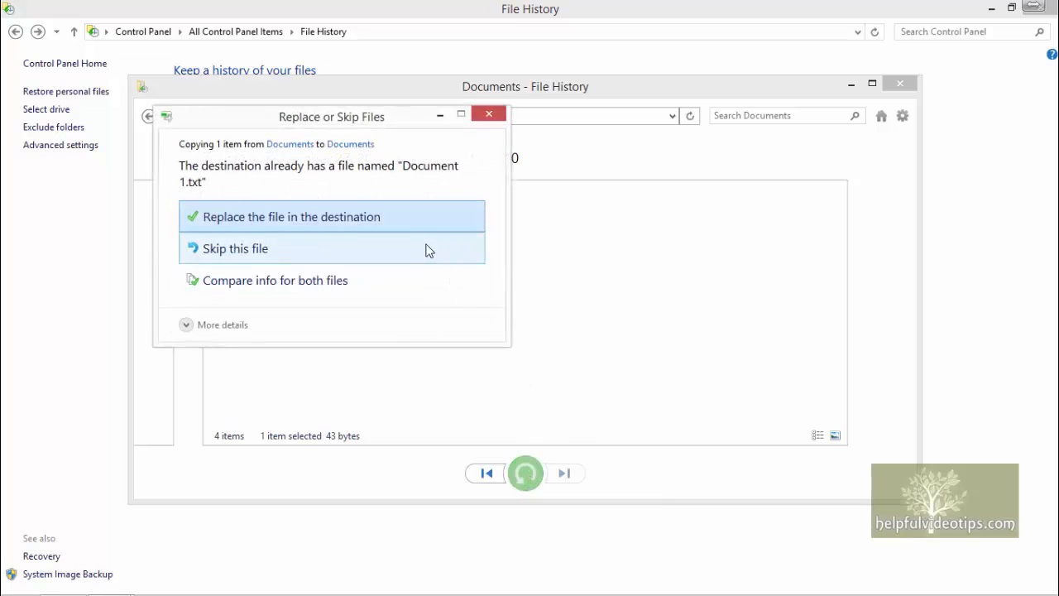
pyautogui.click(290, 216)
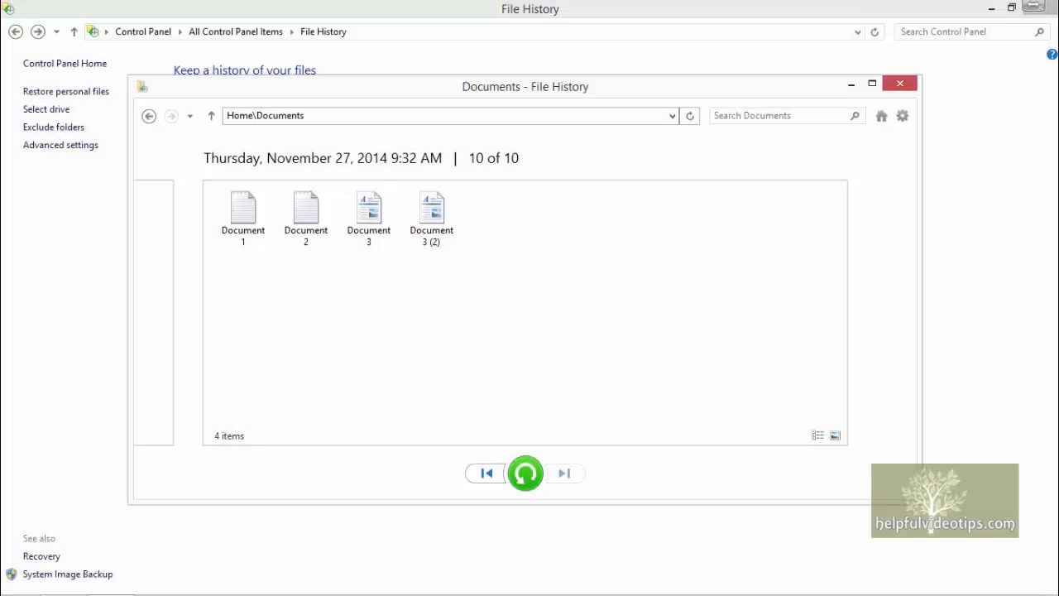
pyautogui.moveTo(413, 308)
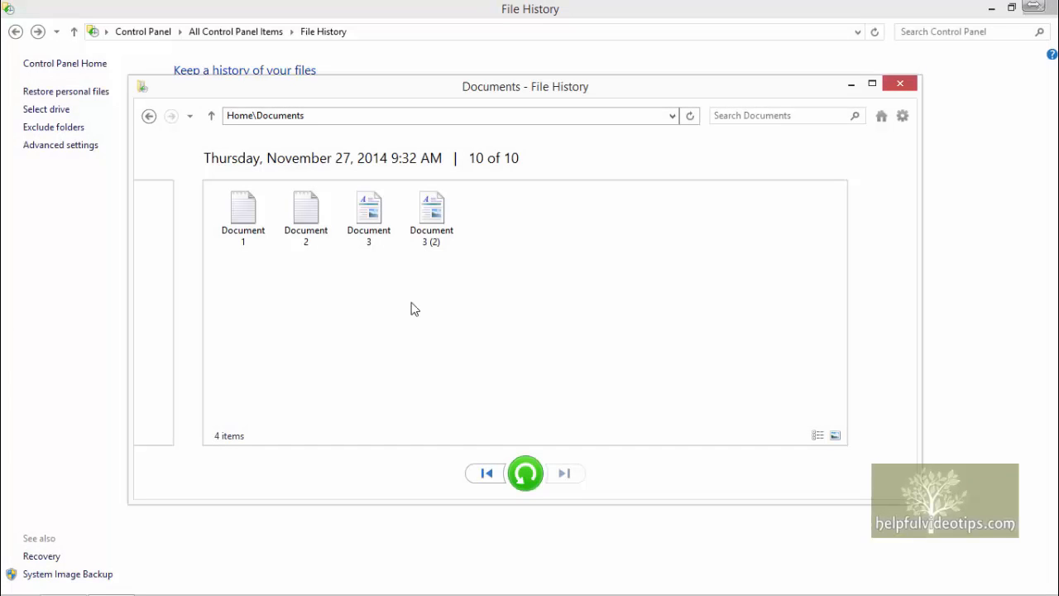
pyautogui.click(242, 211)
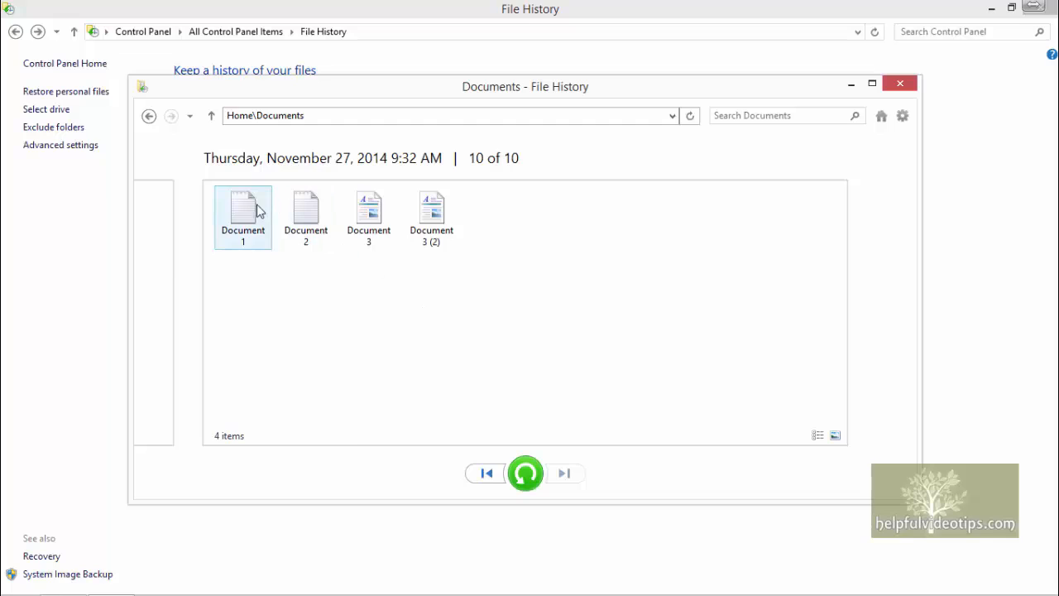
pyautogui.rightClick(243, 211)
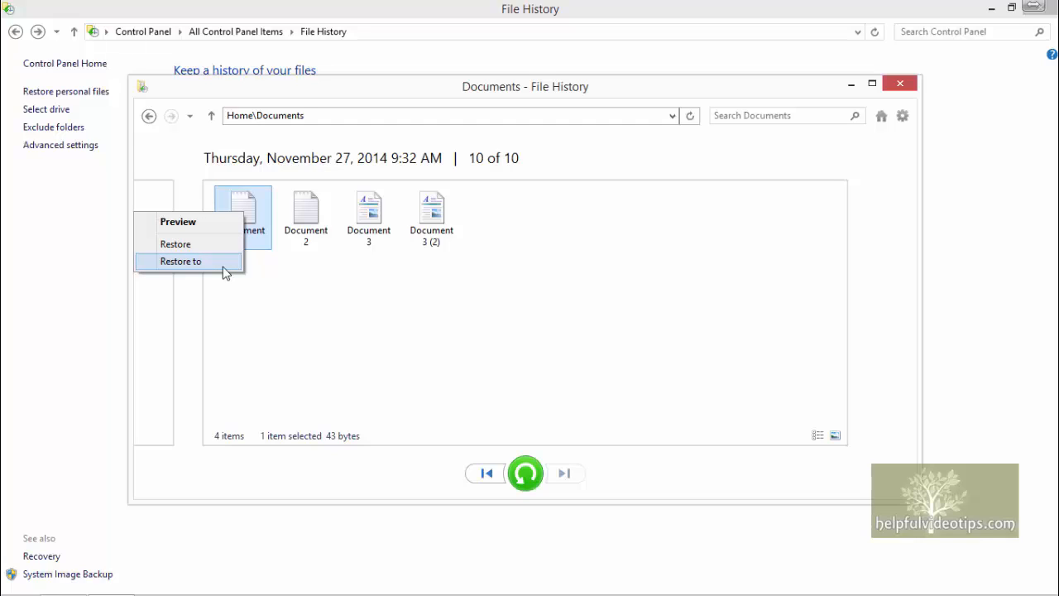
pyautogui.moveTo(249, 303)
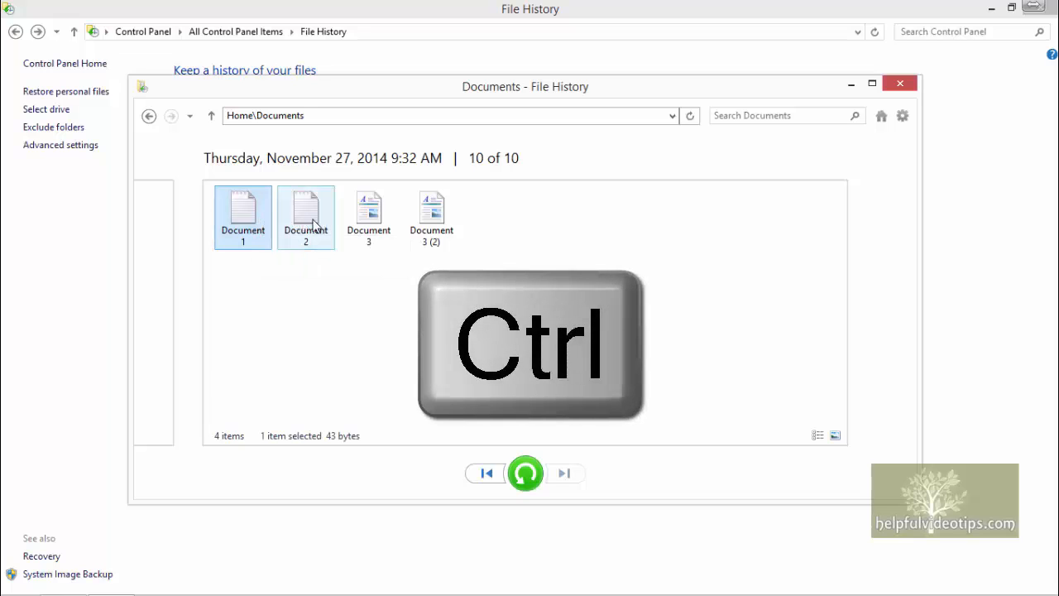
pyautogui.click(368, 217)
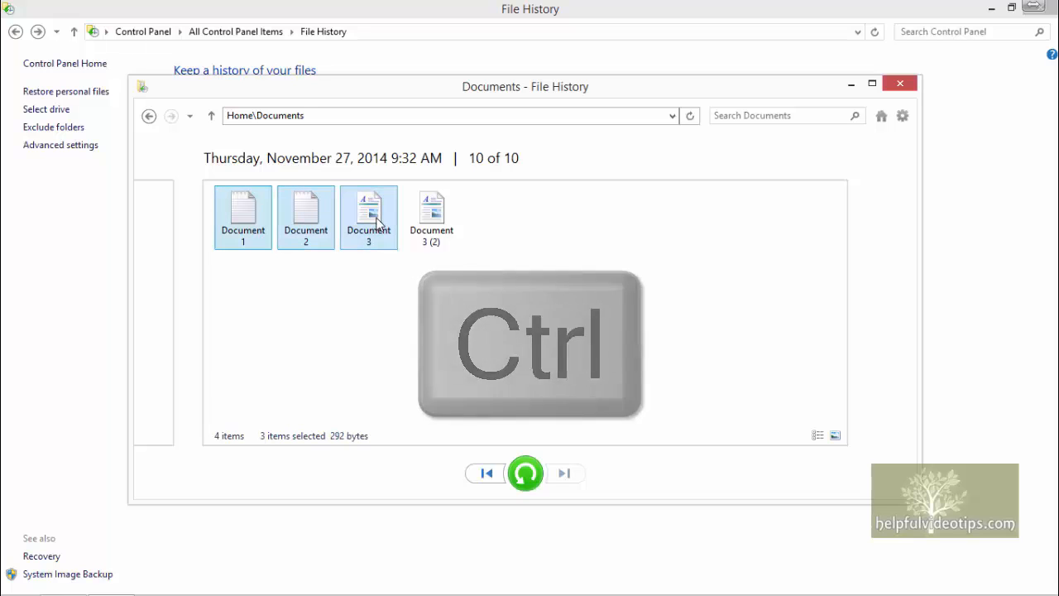
pyautogui.click(359, 295)
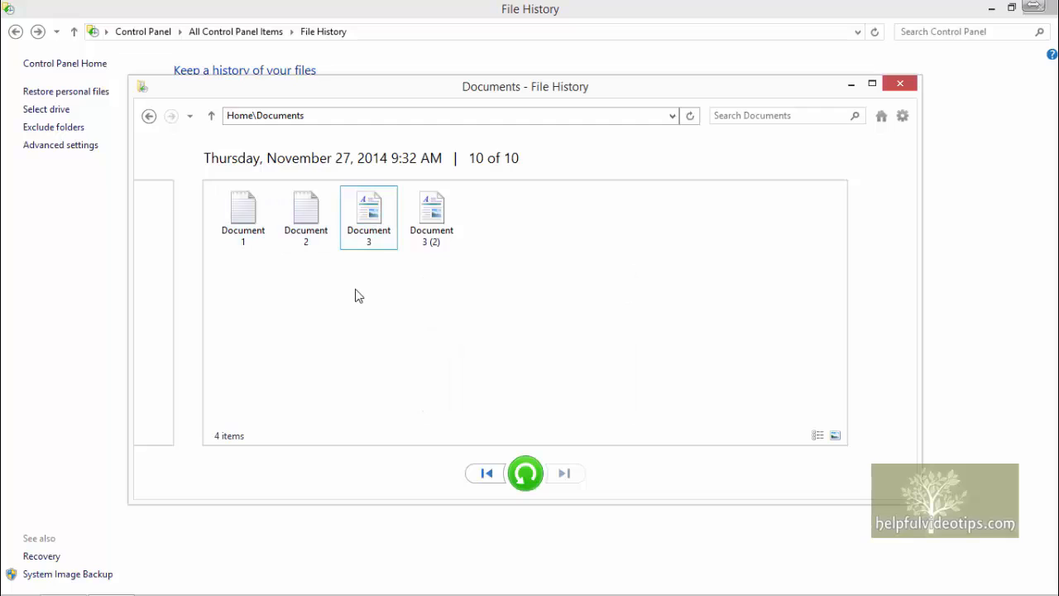
pyautogui.click(242, 213)
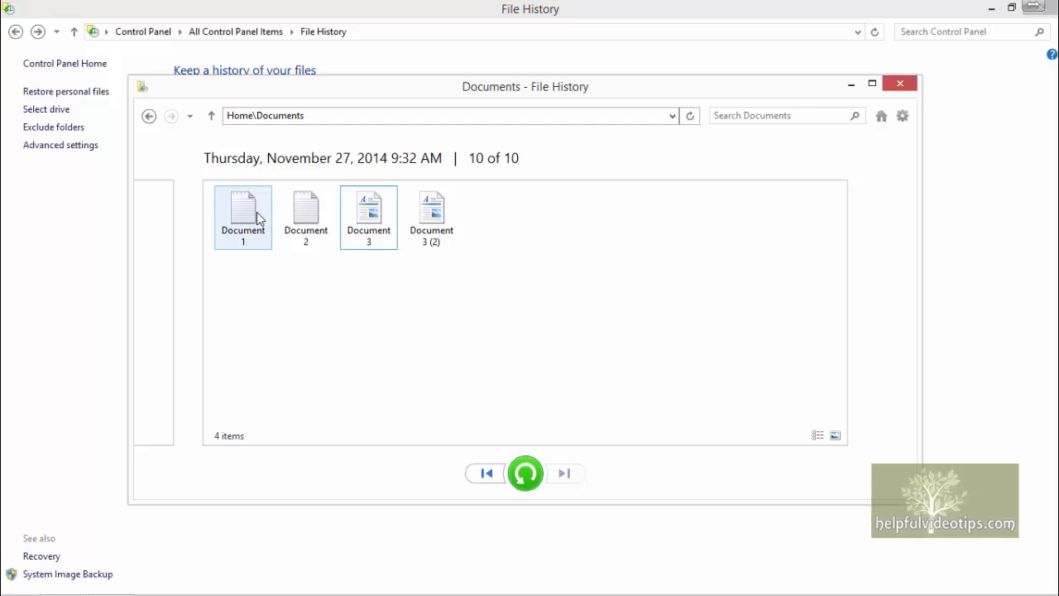
pyautogui.click(242, 215)
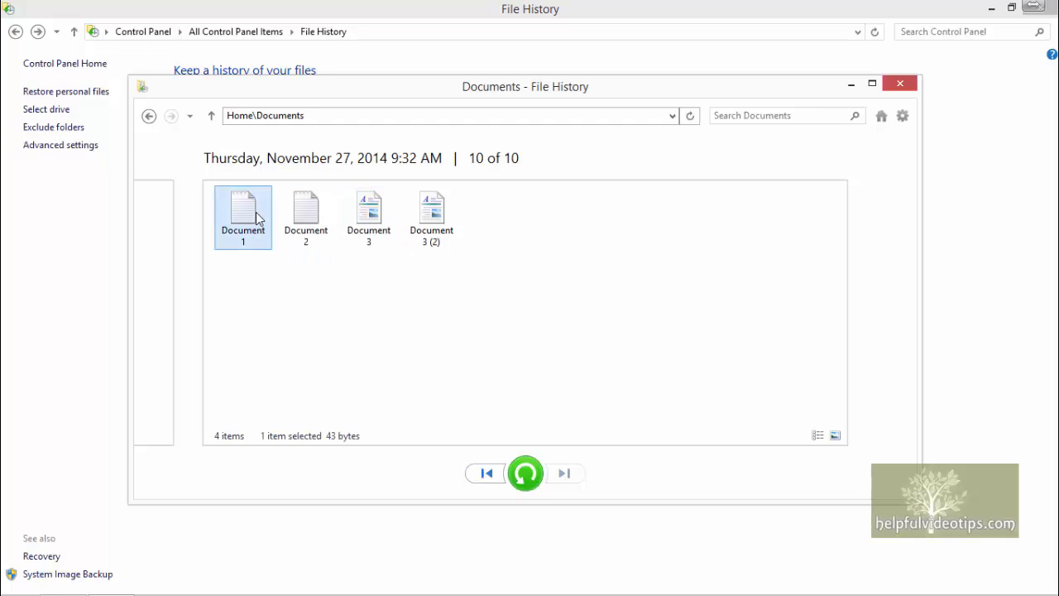
pyautogui.moveTo(525, 475)
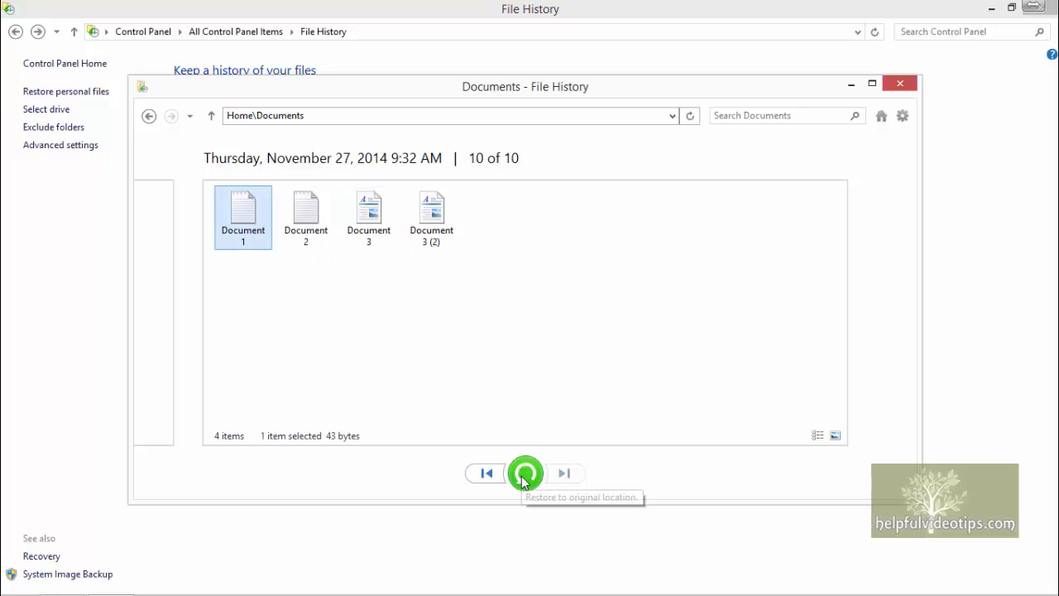
# Step: Restore the selected Document 1 to its original Documents folder, triggering the replace-or-skip prompt
pyautogui.click(524, 474)
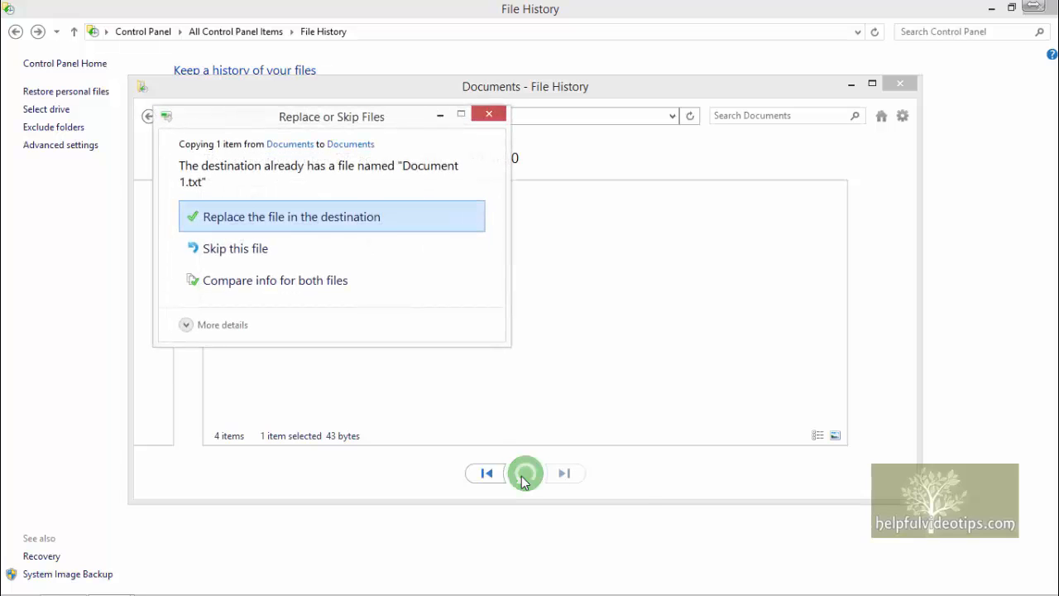
pyautogui.moveTo(524, 474)
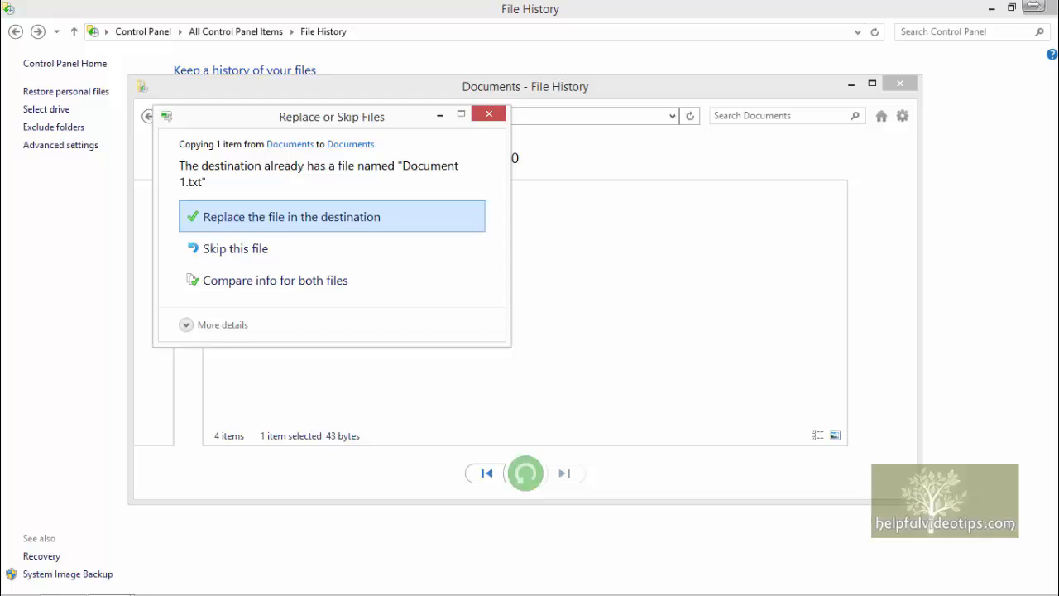
pyautogui.moveTo(236, 248)
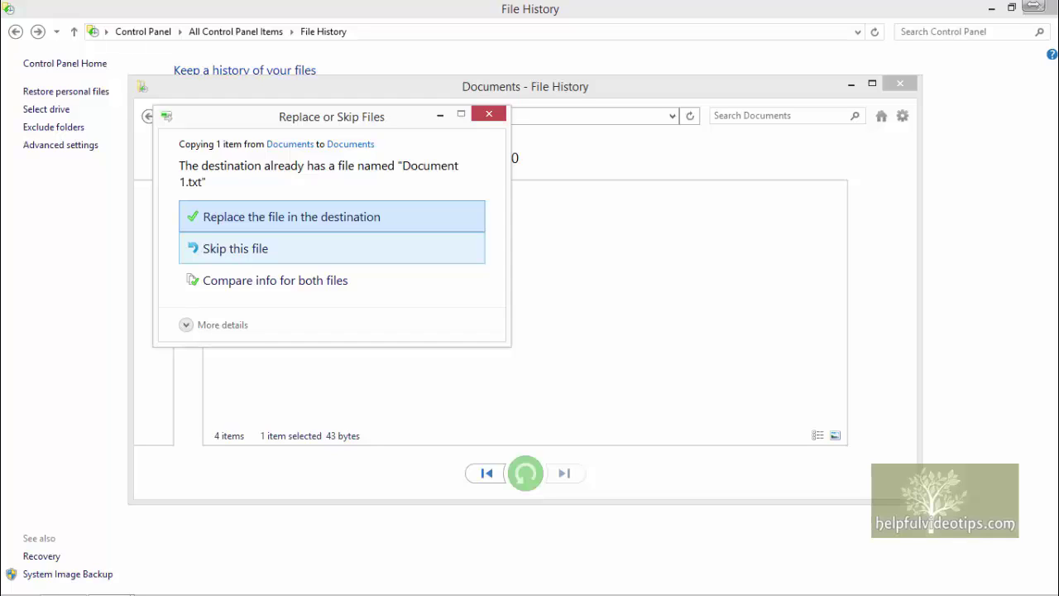
pyautogui.moveTo(275, 280)
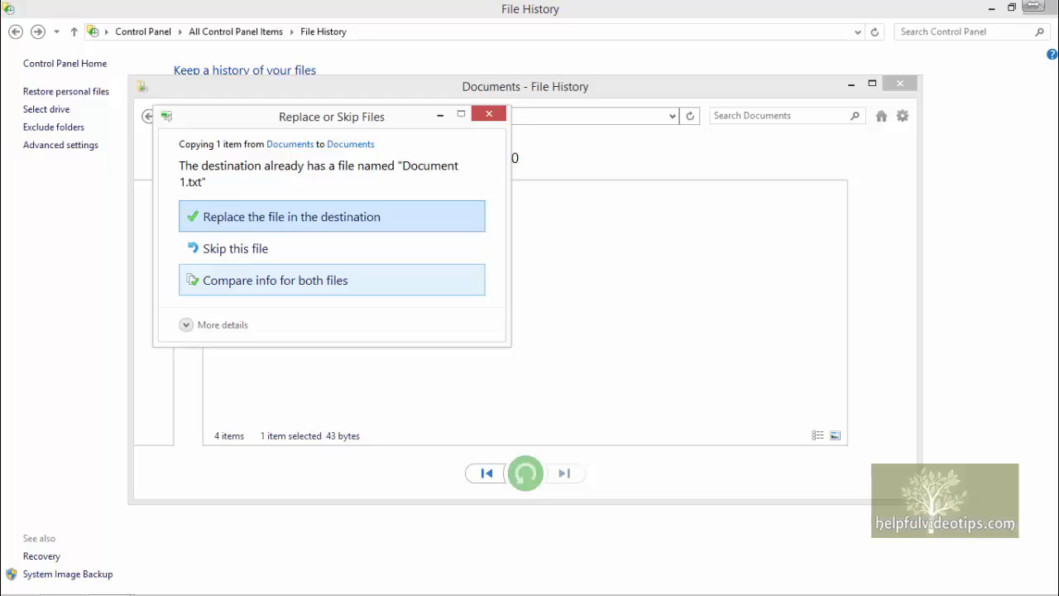
pyautogui.moveTo(408, 290)
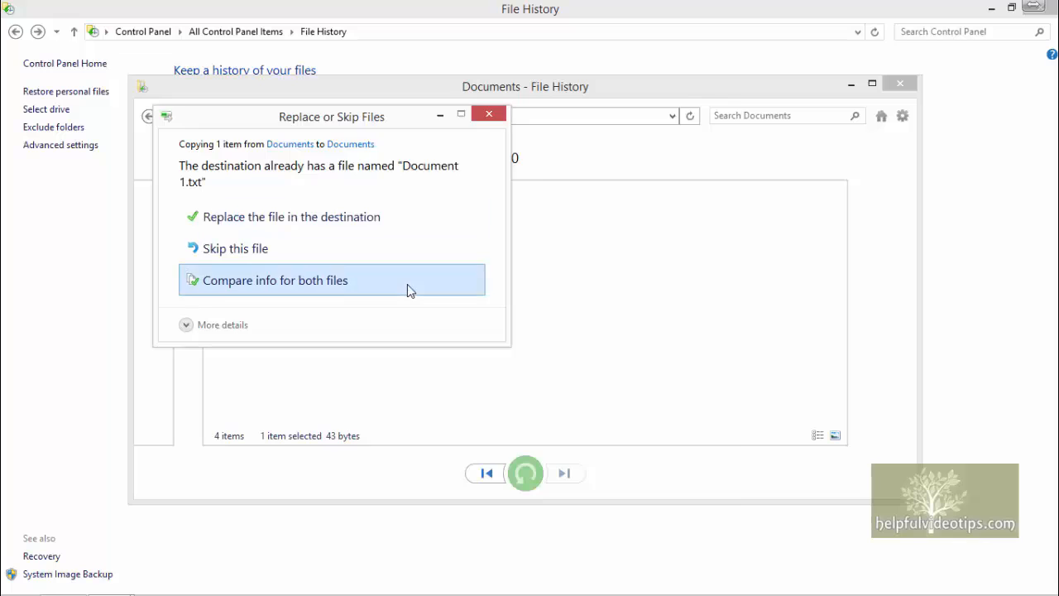
pyautogui.click(274, 279)
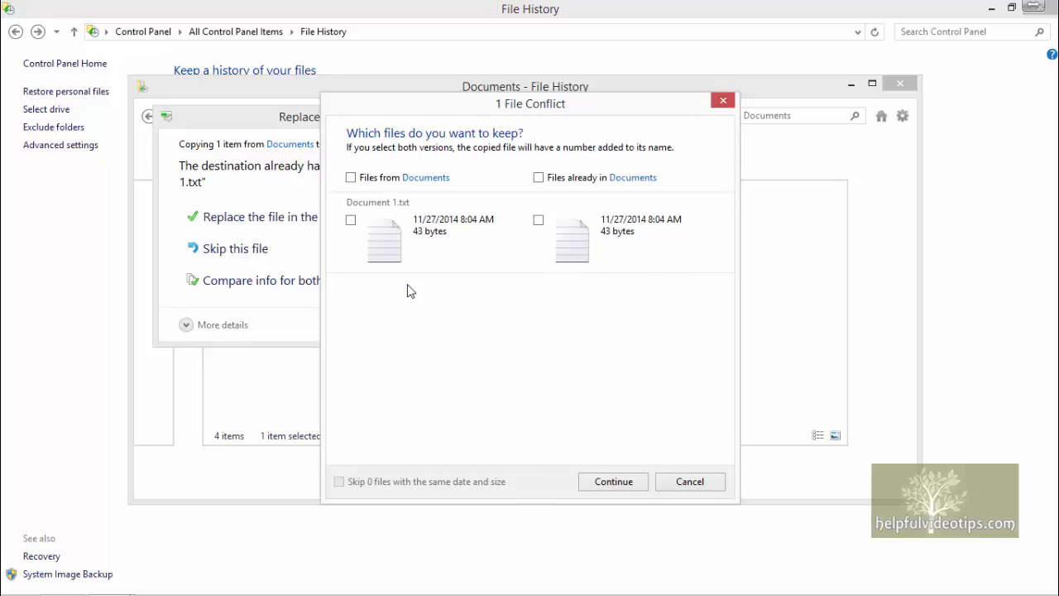
pyautogui.moveTo(356, 189)
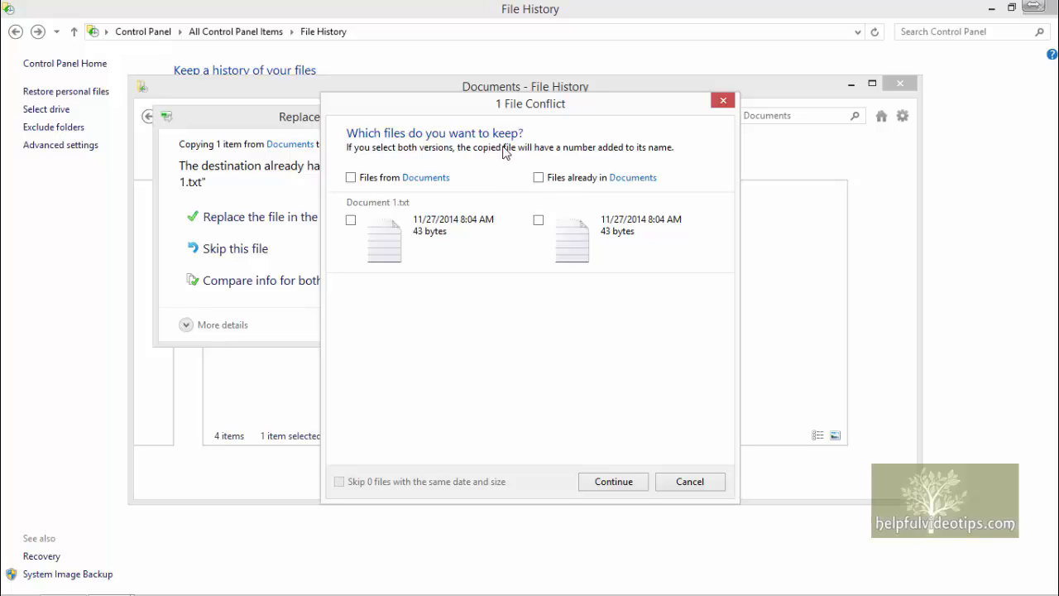
pyautogui.moveTo(465, 159)
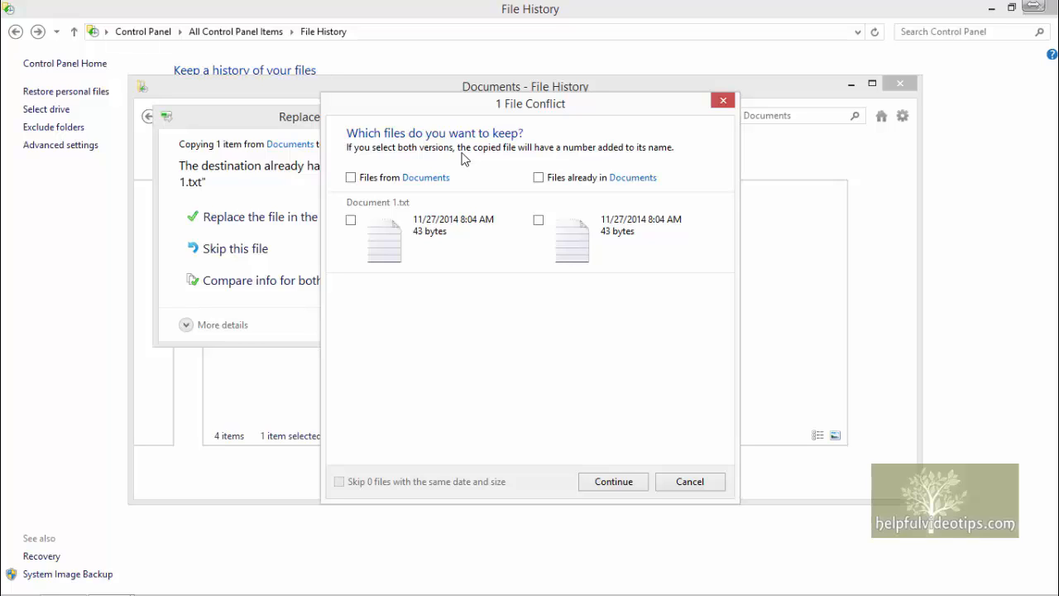
pyautogui.moveTo(690, 482)
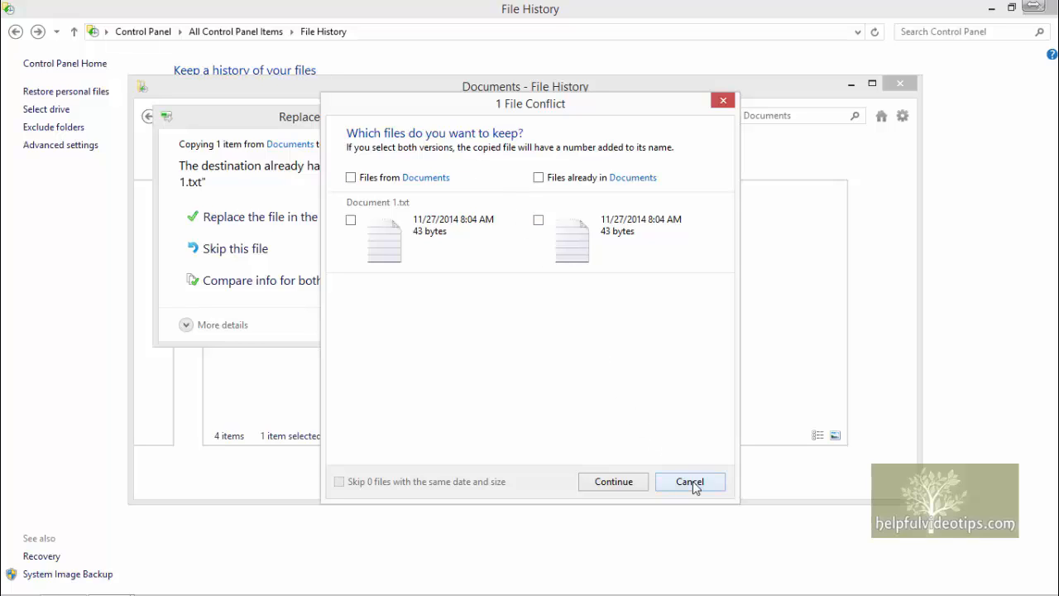
pyautogui.click(689, 482)
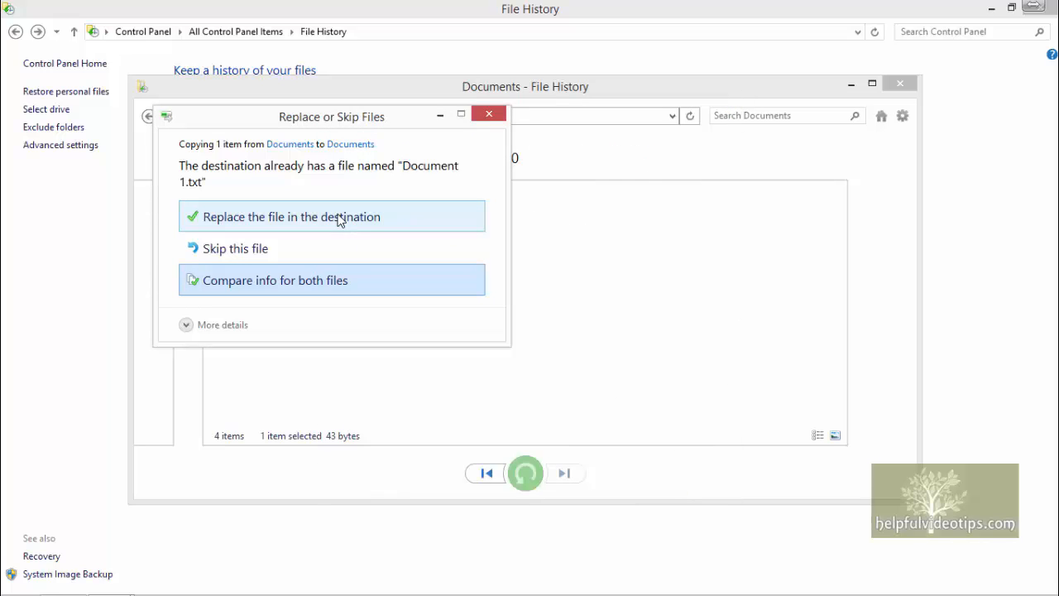
pyautogui.moveTo(405, 224)
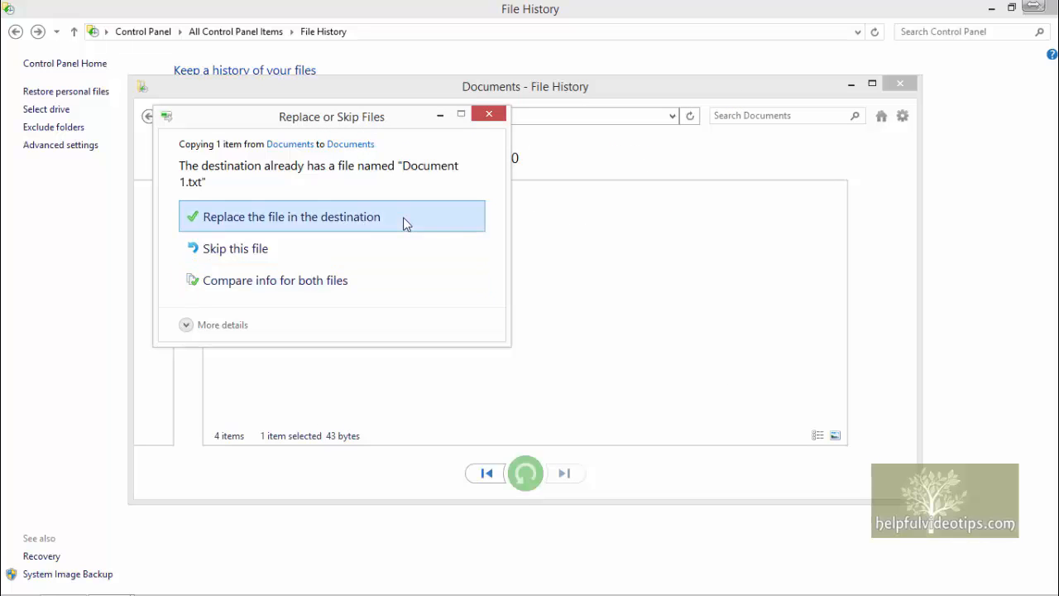
# Step: Replace Document 1.txt with the backup, then open Document 3.rtf in File History
pyautogui.click(290, 216)
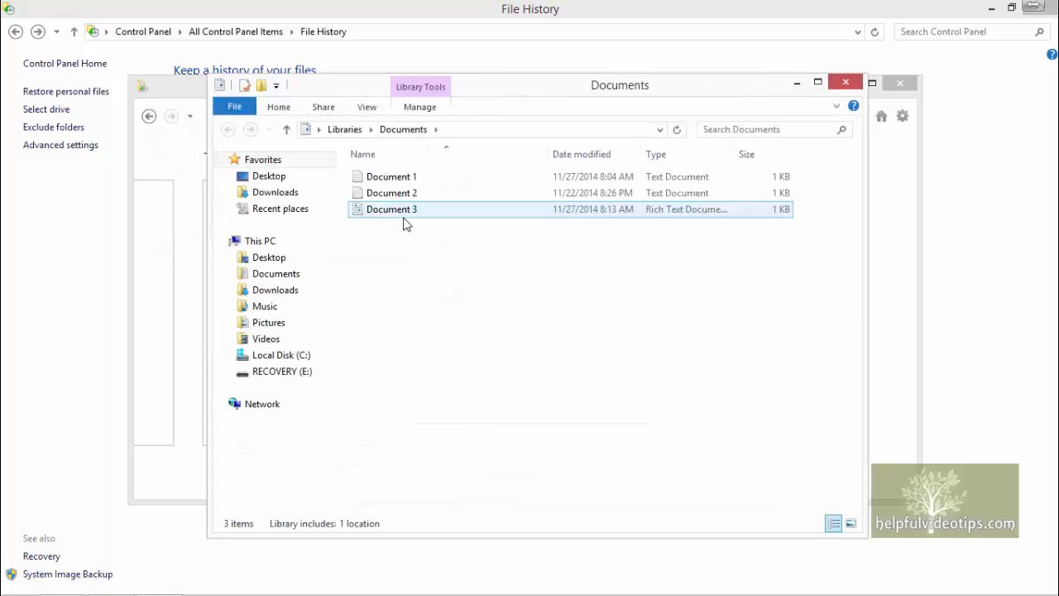
pyautogui.moveTo(406, 222)
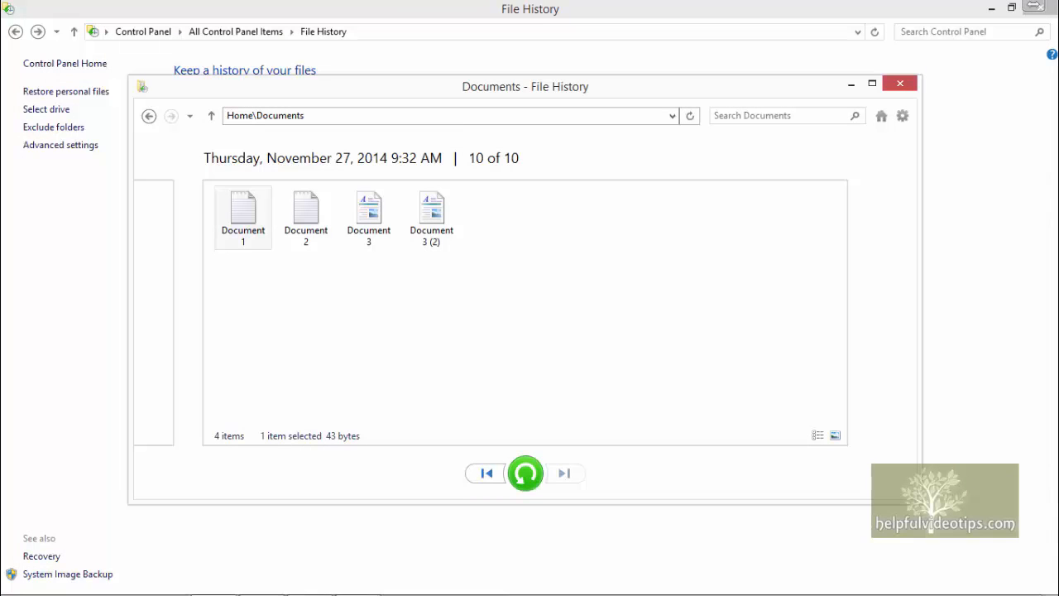
pyautogui.doubleClick(368, 213)
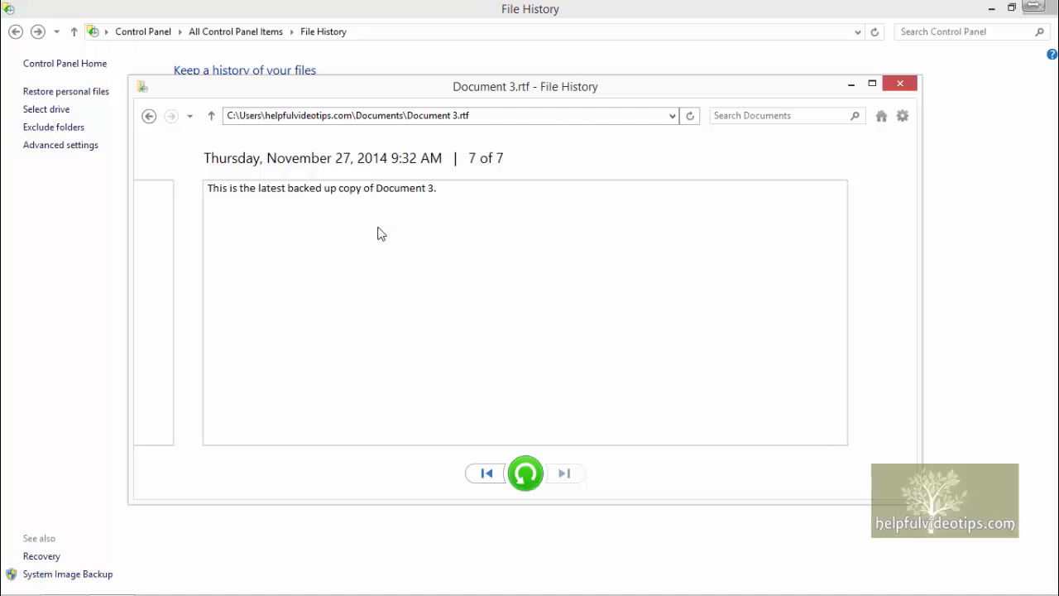
pyautogui.moveTo(489, 182)
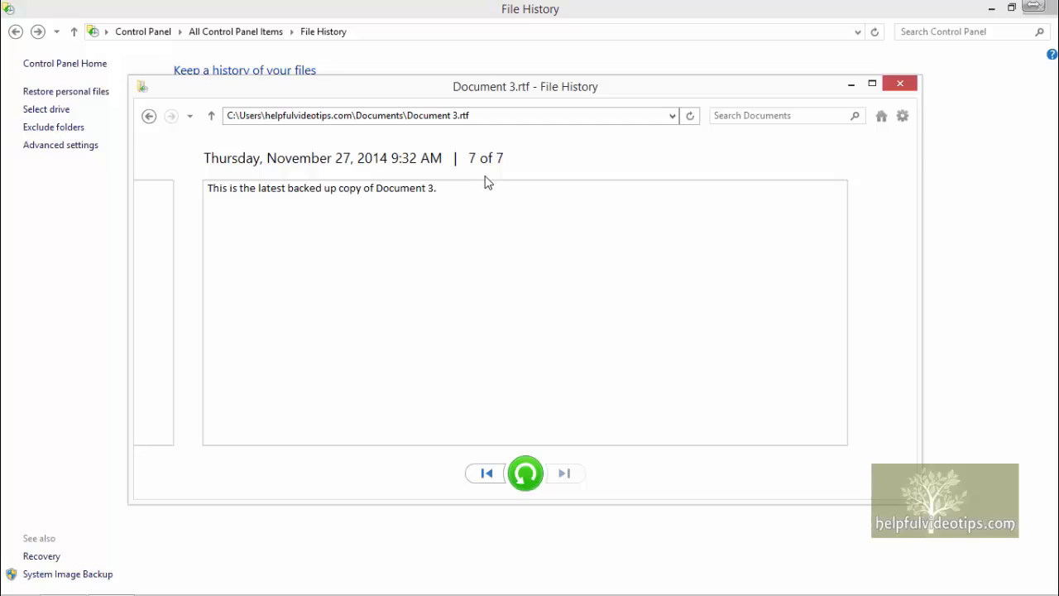
pyautogui.moveTo(451, 209)
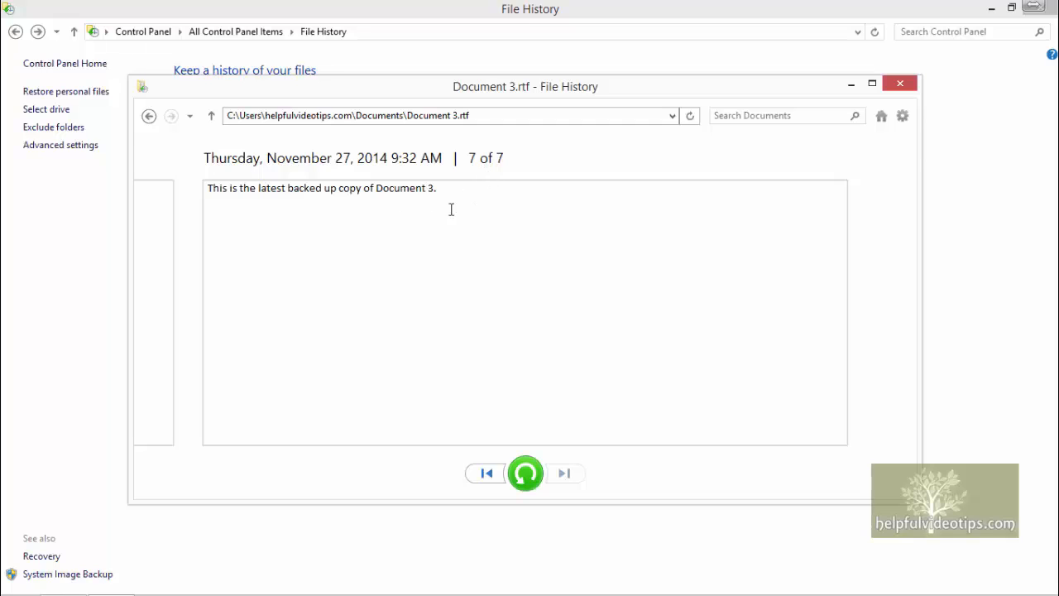
pyautogui.moveTo(376, 213)
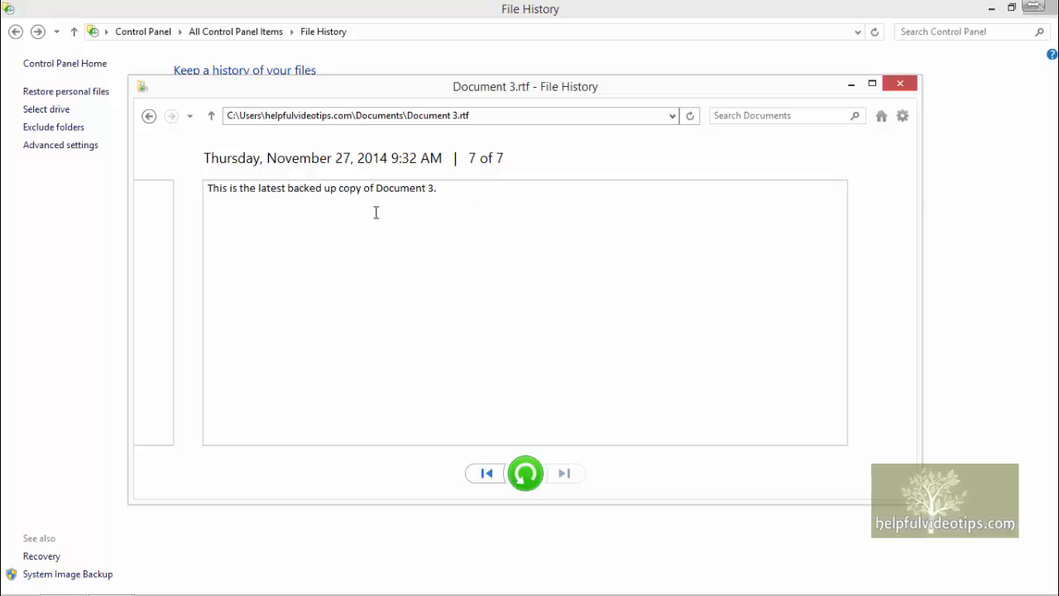
pyautogui.moveTo(471, 207)
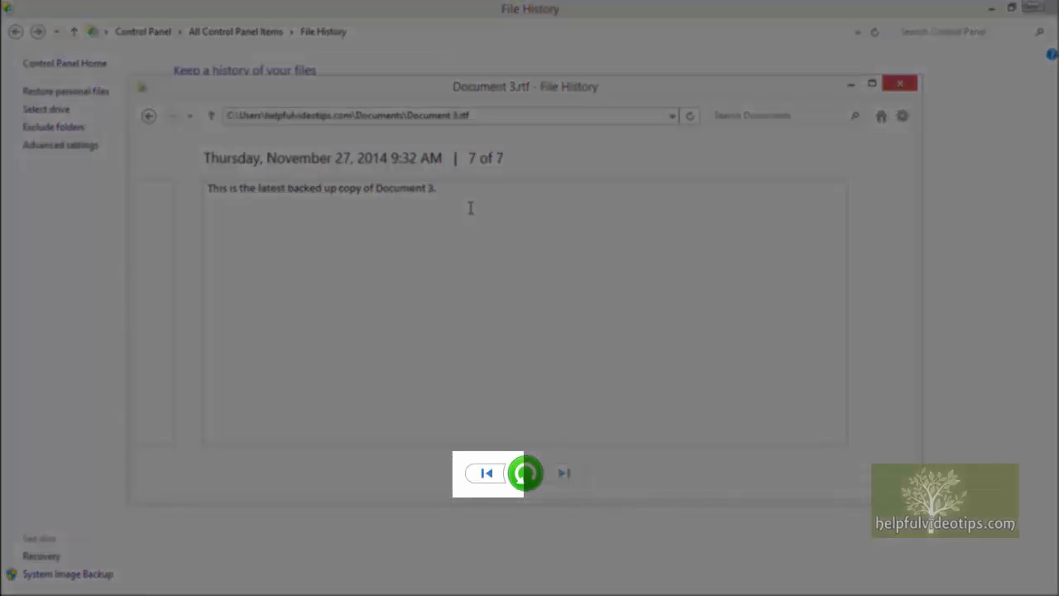
# Step: Step back through Document 3.rtf versions to version 4 of 7 from 8:10 AM
pyautogui.click(486, 472)
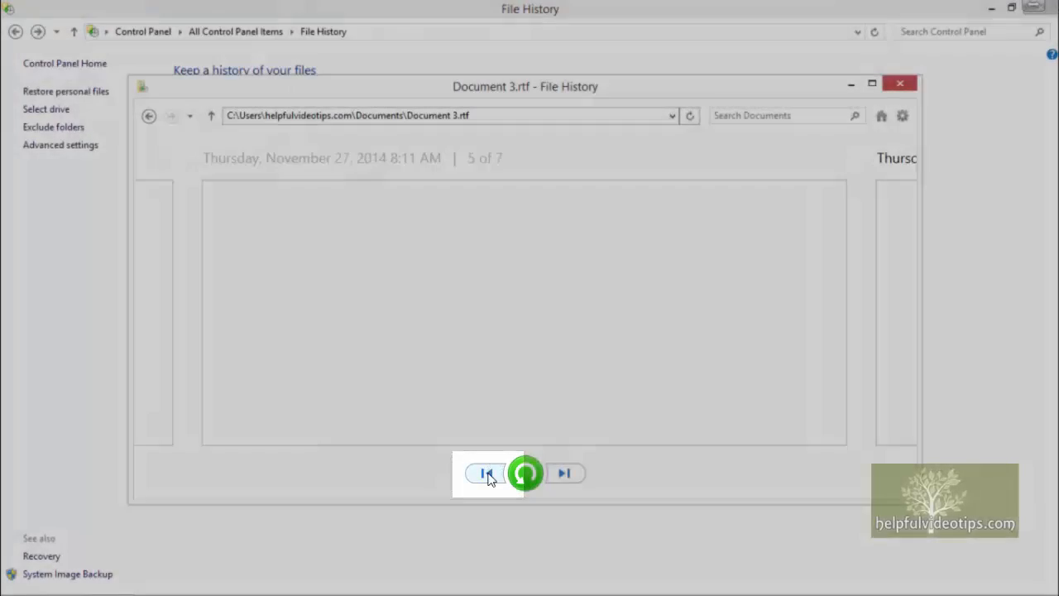
pyautogui.click(487, 473)
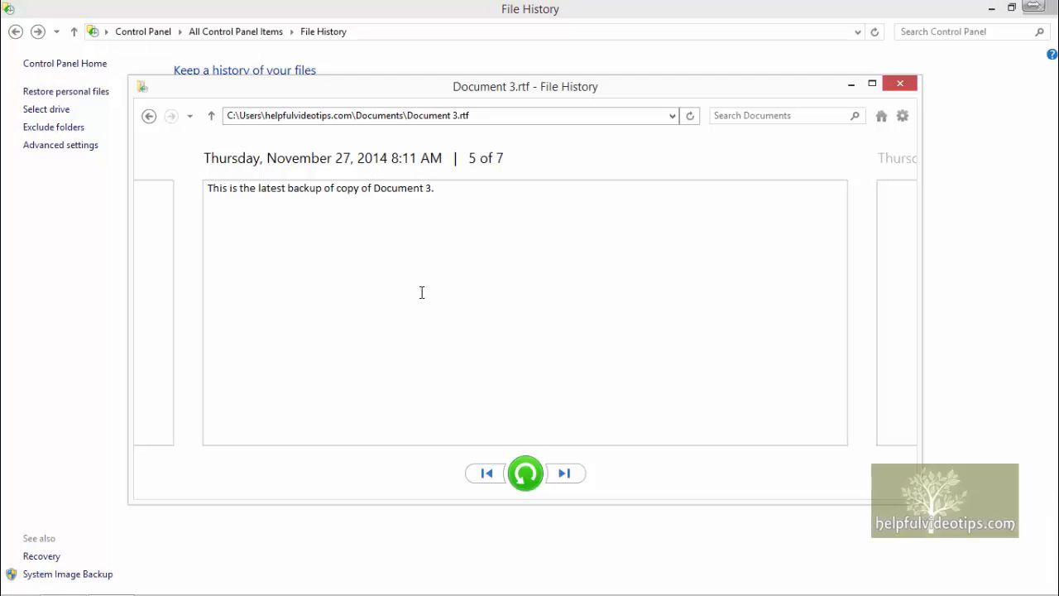
pyautogui.moveTo(291, 208)
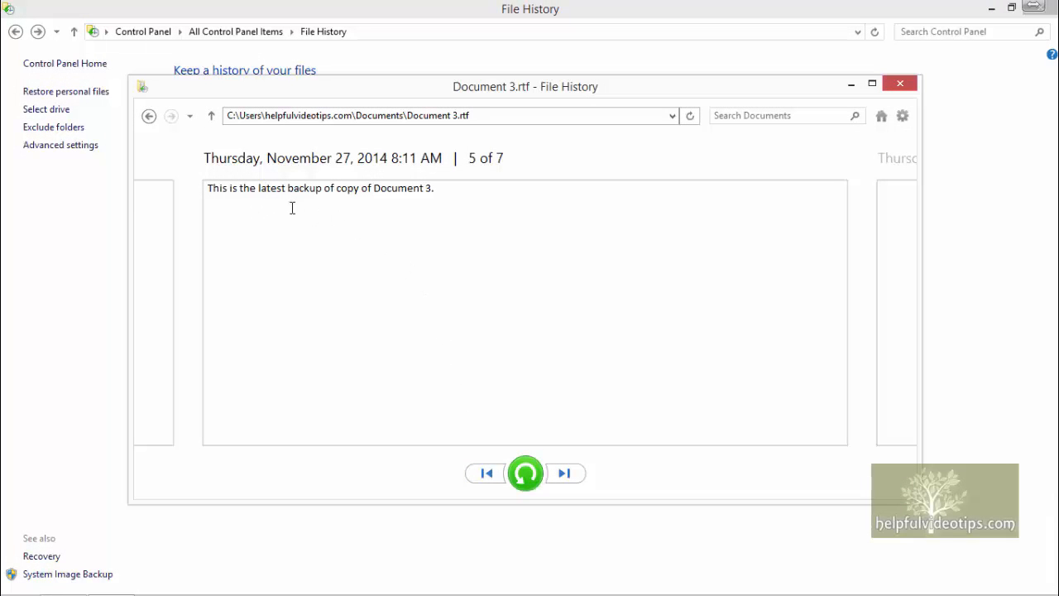
pyautogui.moveTo(344, 206)
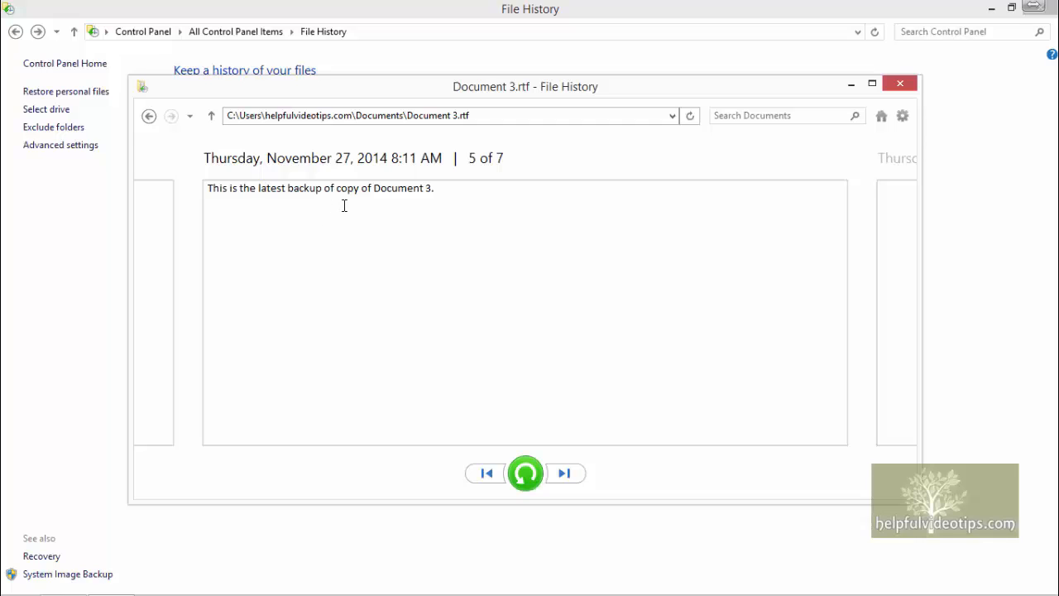
pyautogui.moveTo(433, 197)
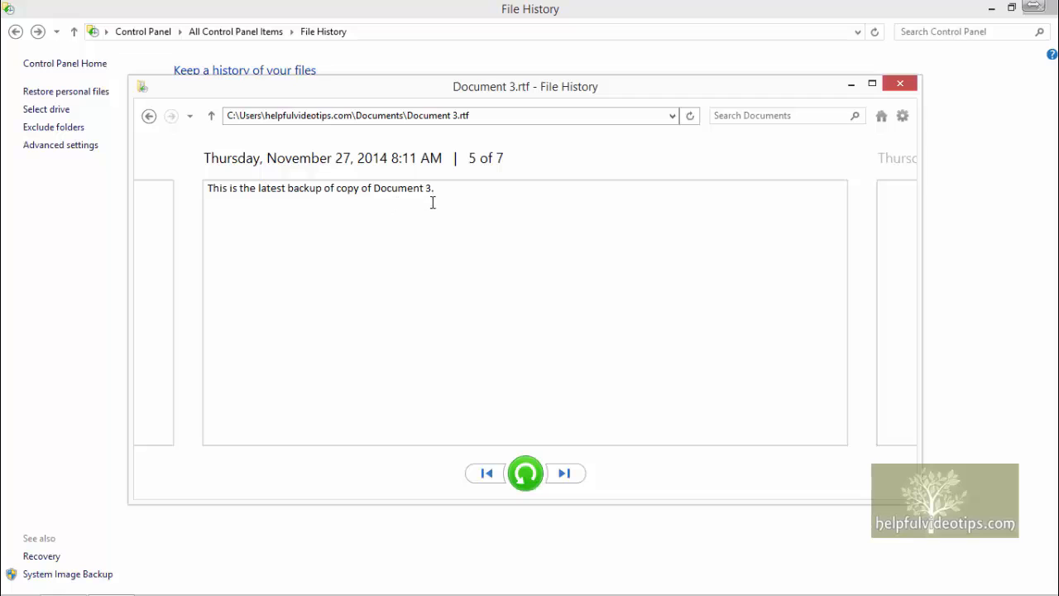
pyautogui.moveTo(488, 474)
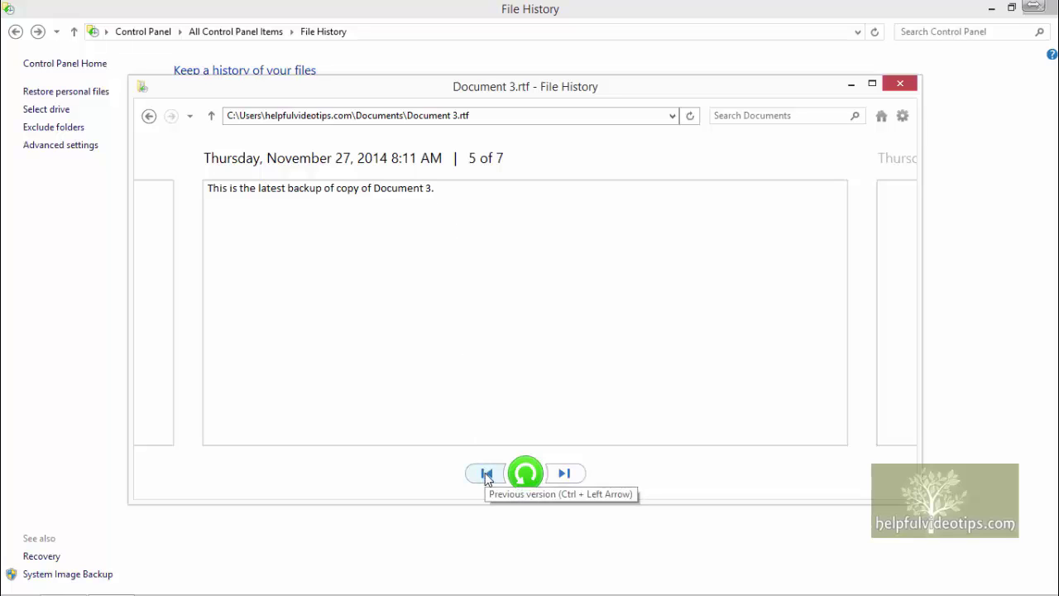
pyautogui.click(488, 473)
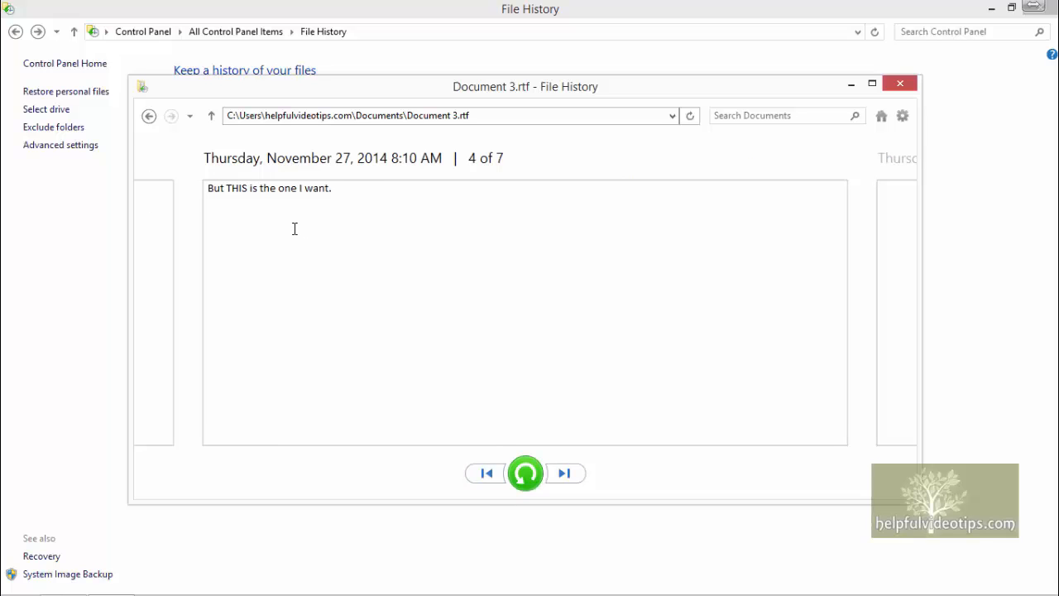
pyautogui.moveTo(485, 403)
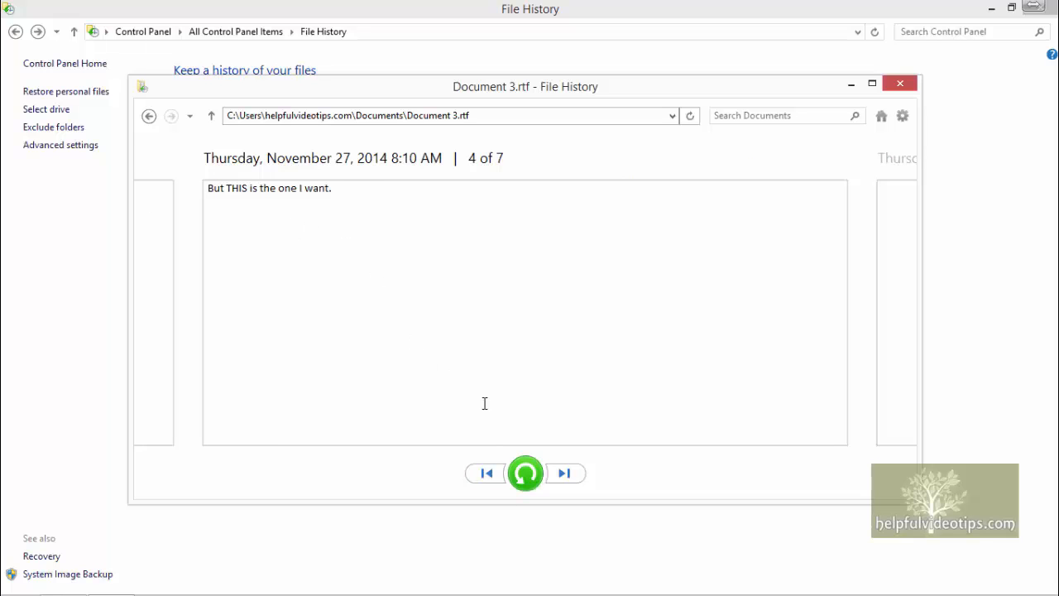
# Step: Restore the 8:10 AM Document 3 and open the file-conflict comparison with the existing copy
pyautogui.click(526, 473)
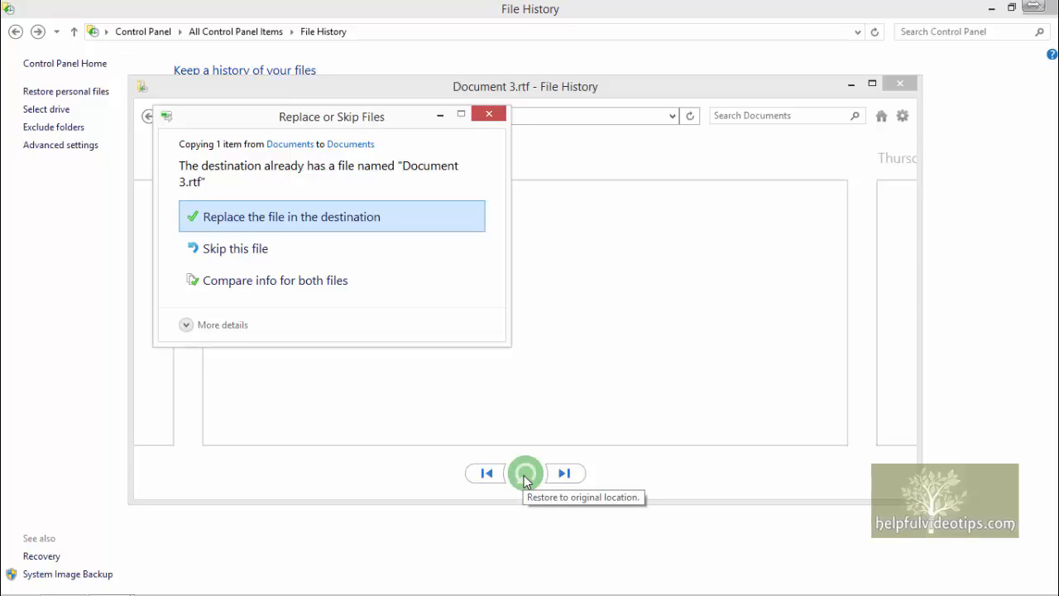
pyautogui.moveTo(525, 485)
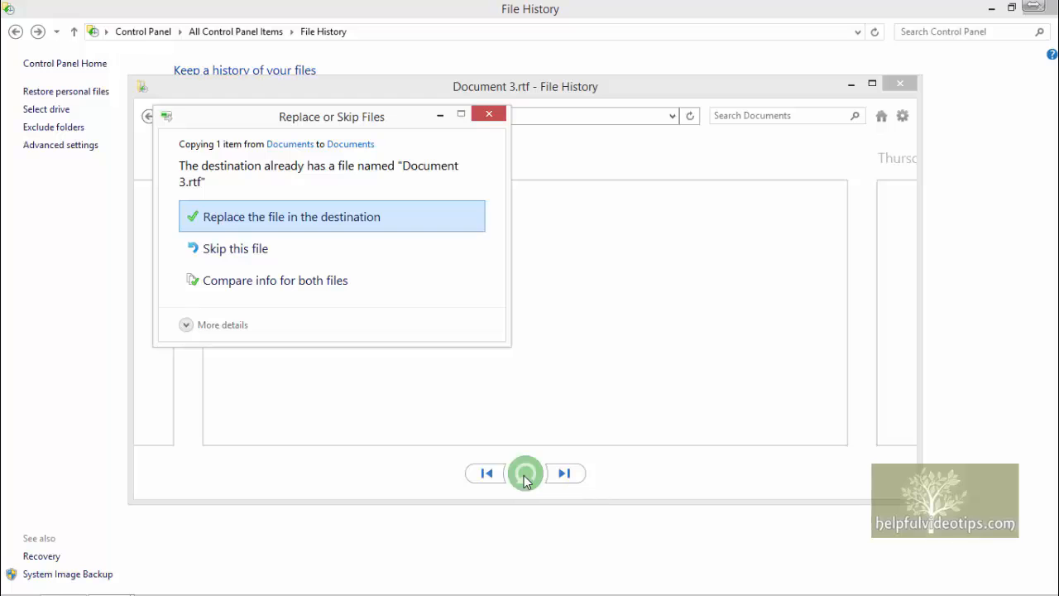
pyautogui.moveTo(399, 285)
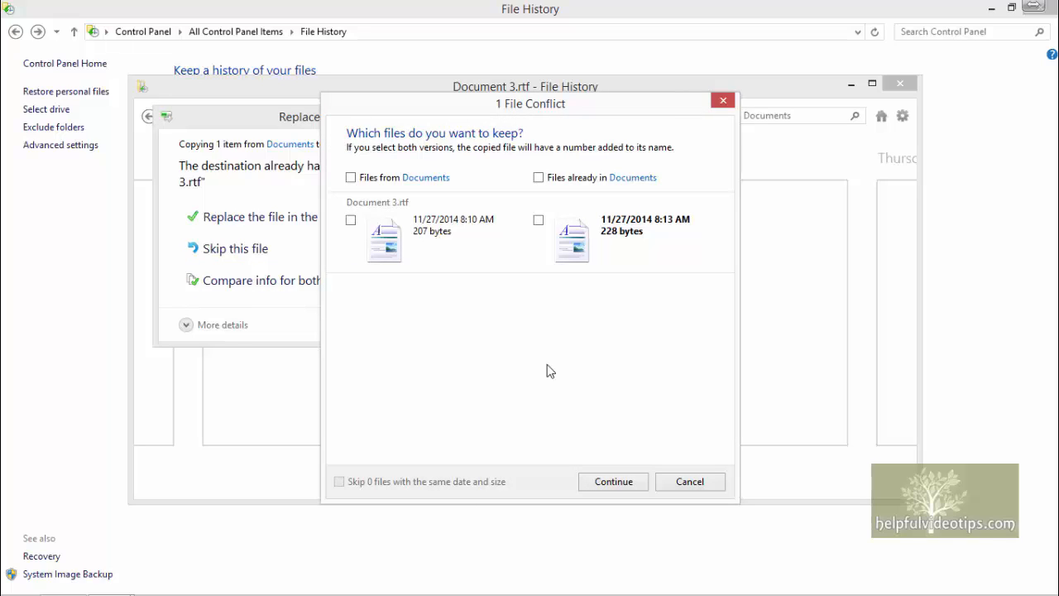
pyautogui.click(537, 177)
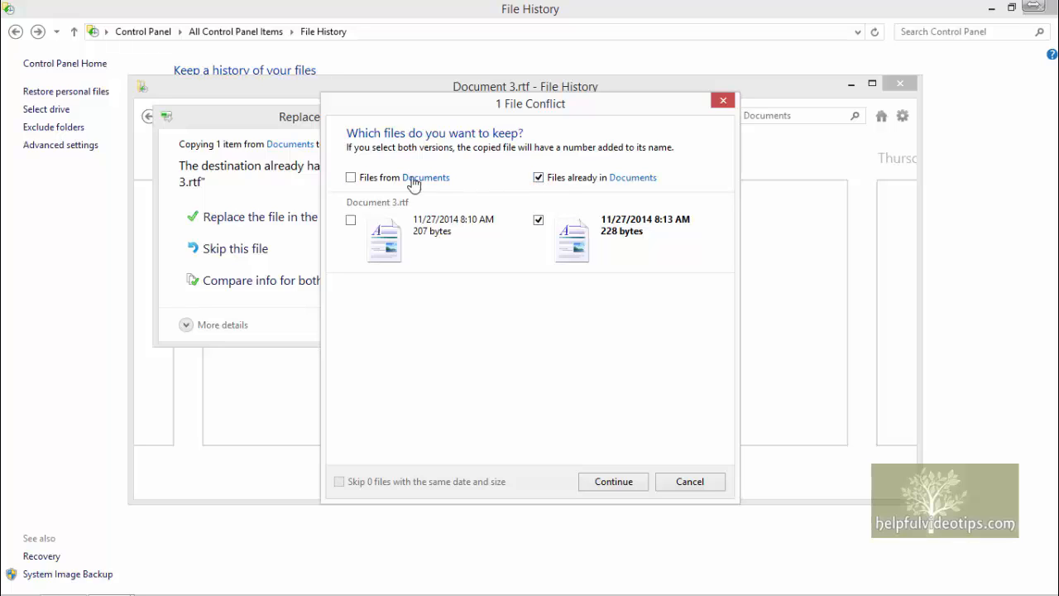
# Step: Keep both Document 3 copies, the backed-up 8:10 AM and current 8:13 AM, and continue
pyautogui.click(351, 177)
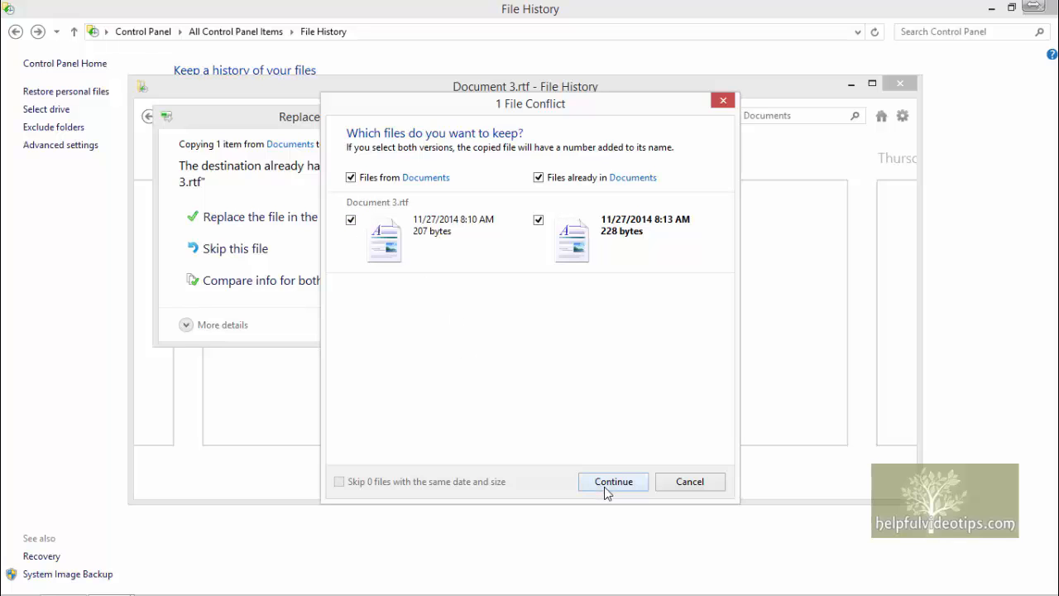
pyautogui.click(613, 482)
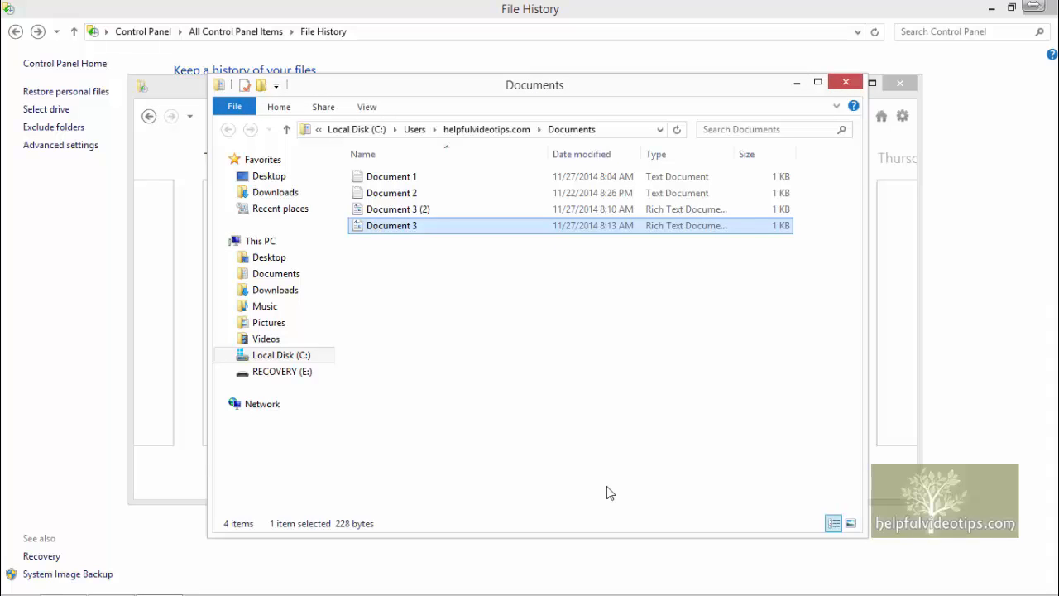
pyautogui.moveTo(610, 485)
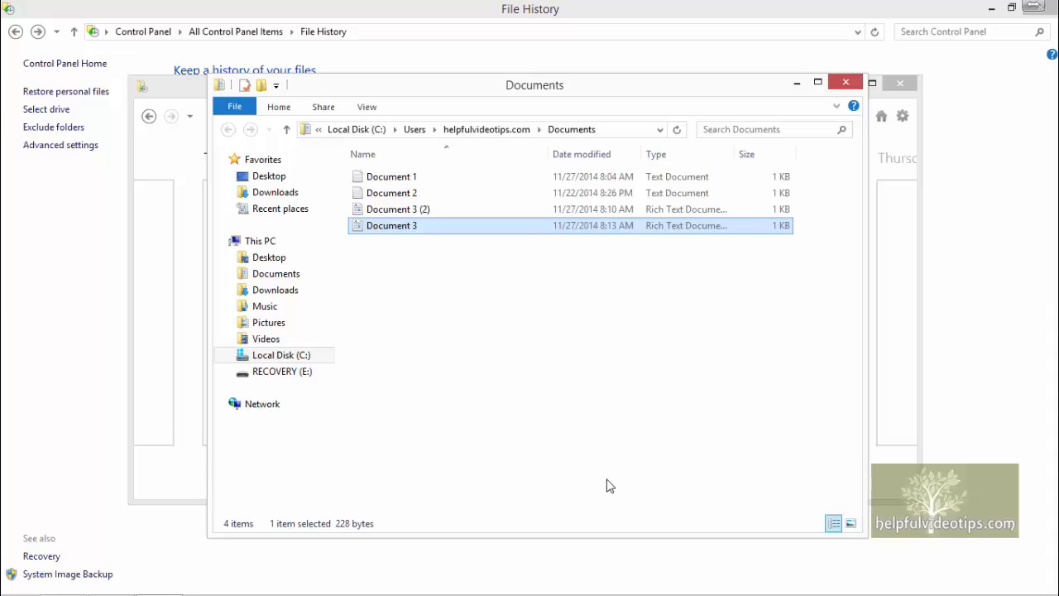
pyautogui.moveTo(497, 226)
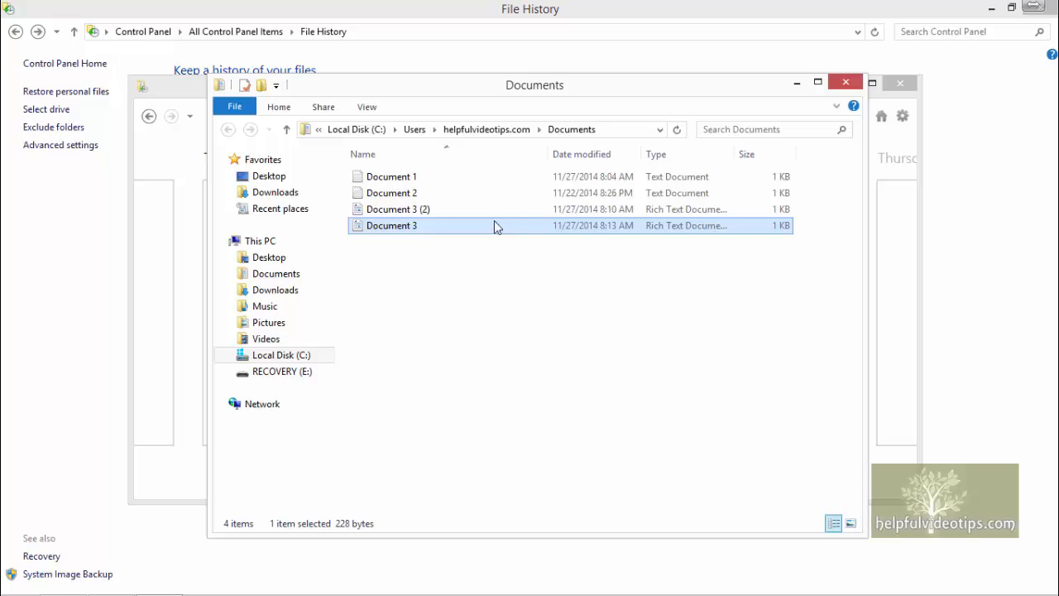
pyautogui.moveTo(478, 214)
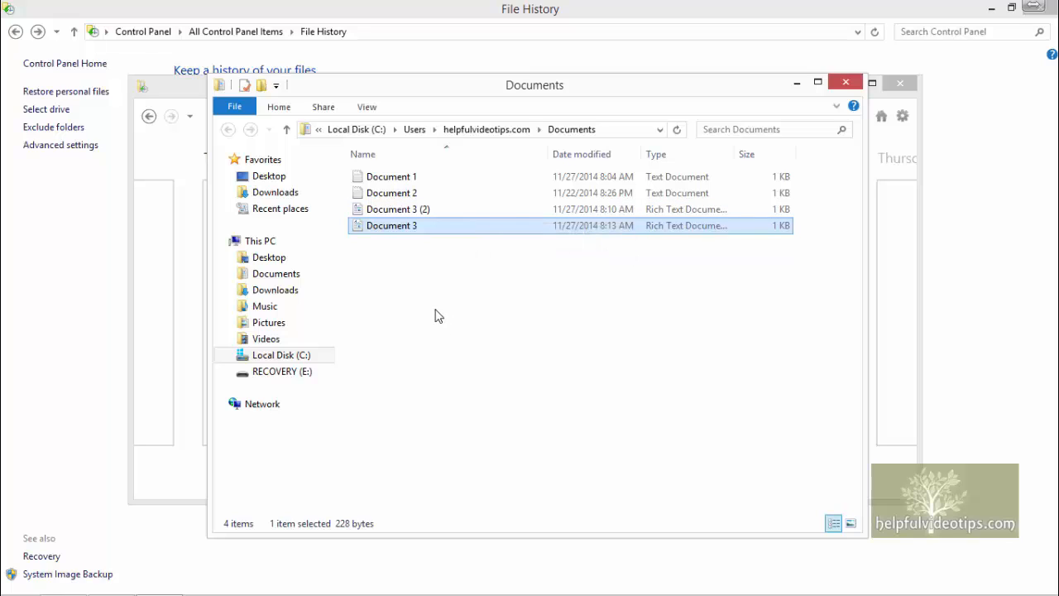
pyautogui.moveTo(452, 288)
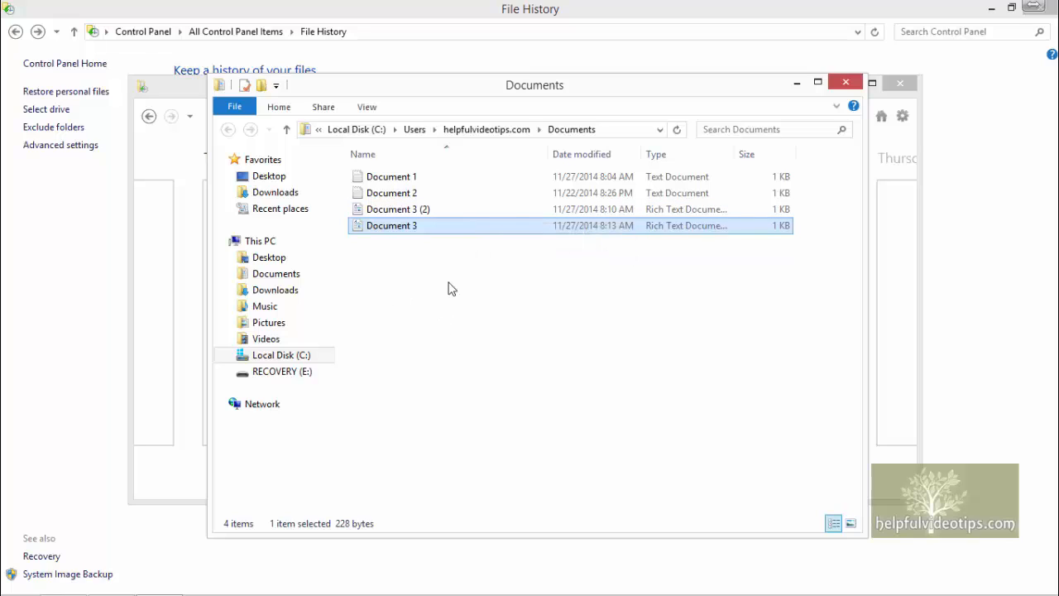
pyautogui.moveTo(422, 235)
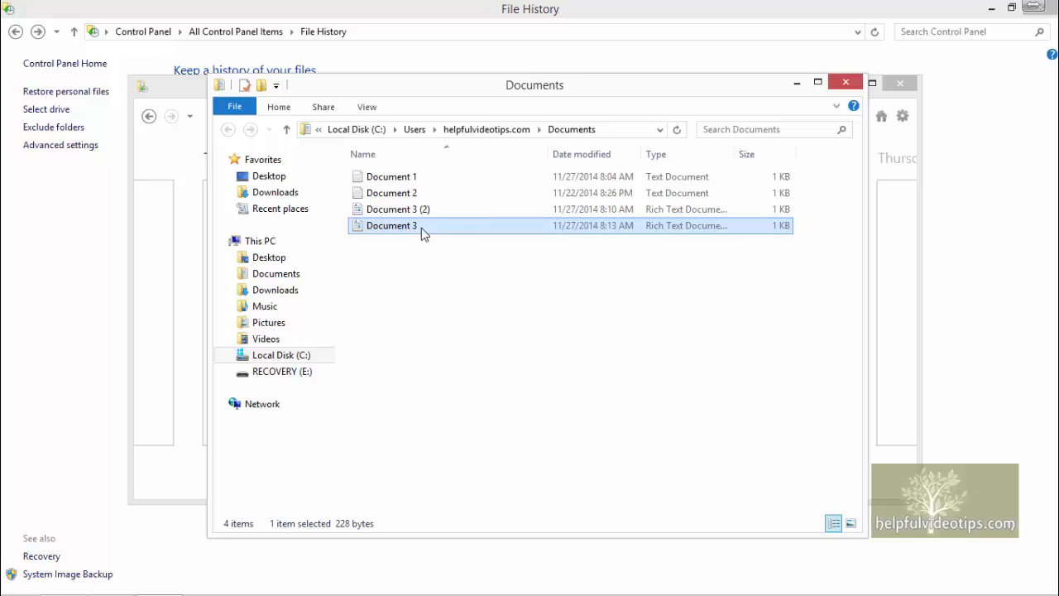
# Step: Open Document 3 and Document 3 (2) in WordPad to check their contents, then close
pyautogui.doubleClick(390, 225)
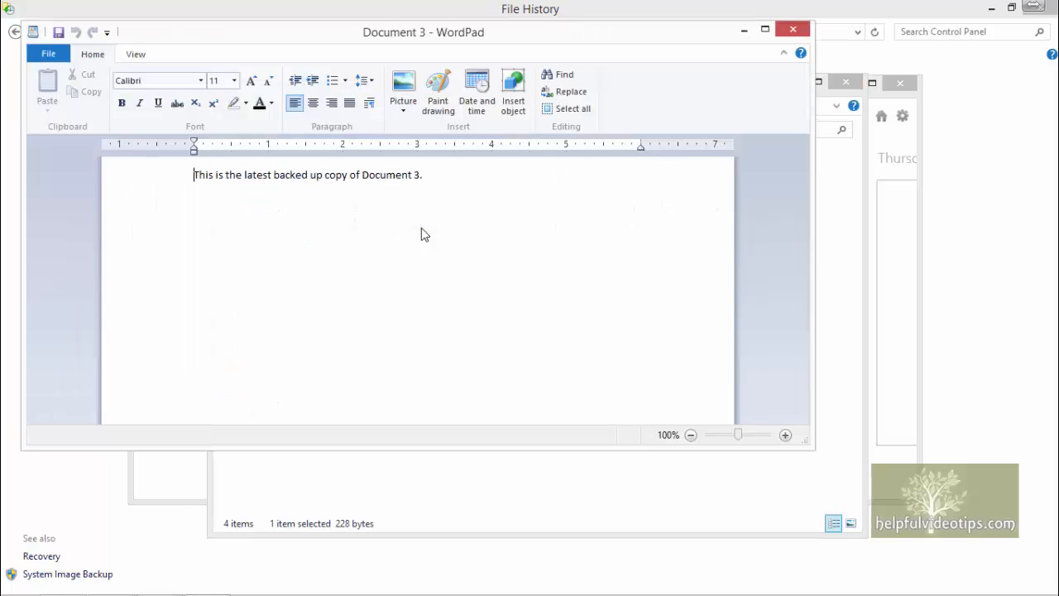
pyautogui.moveTo(769, 86)
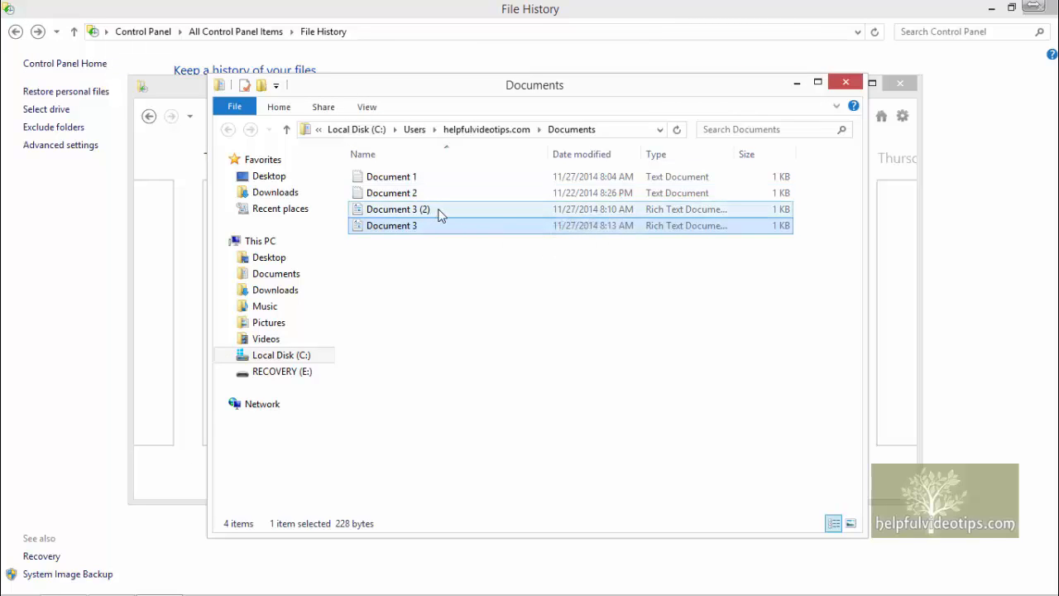
pyautogui.doubleClick(396, 208)
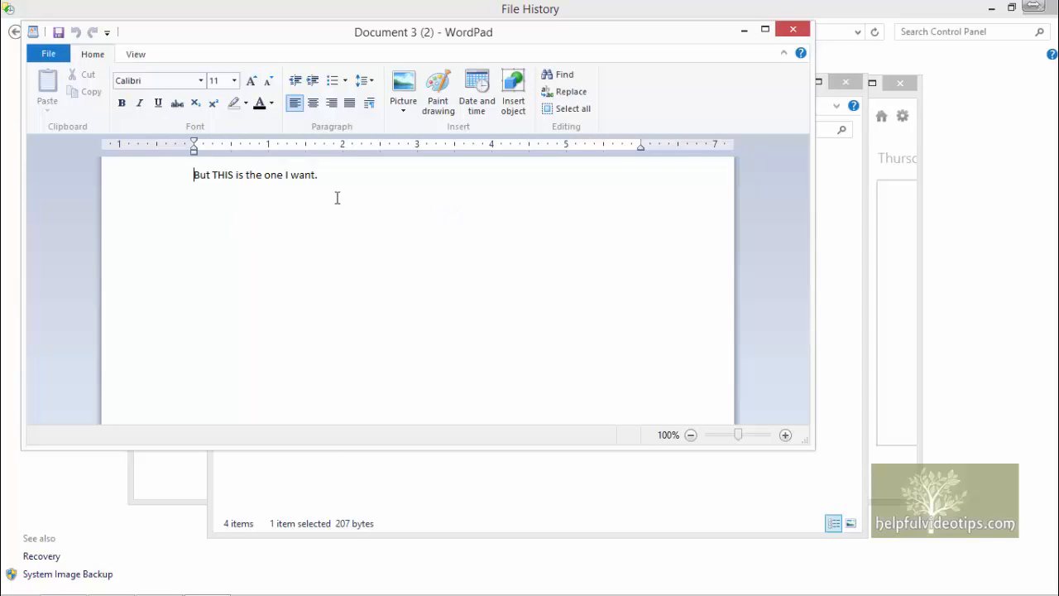
pyautogui.click(792, 27)
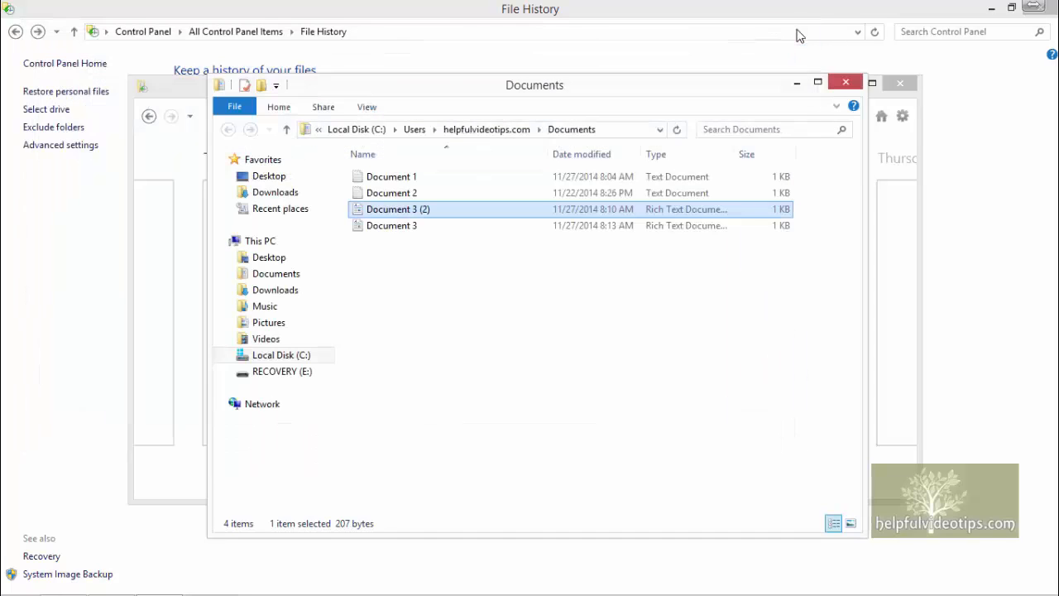
pyautogui.moveTo(846, 86)
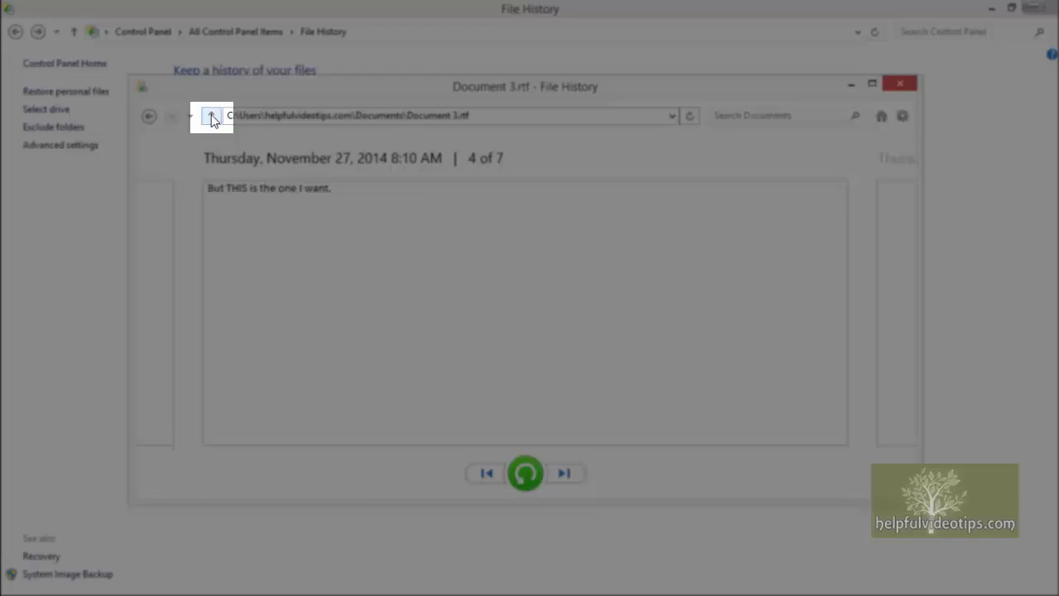
# Step: Move up from Document 3's preview to the November 27, 2014 backed-up Documents folder
pyautogui.click(212, 115)
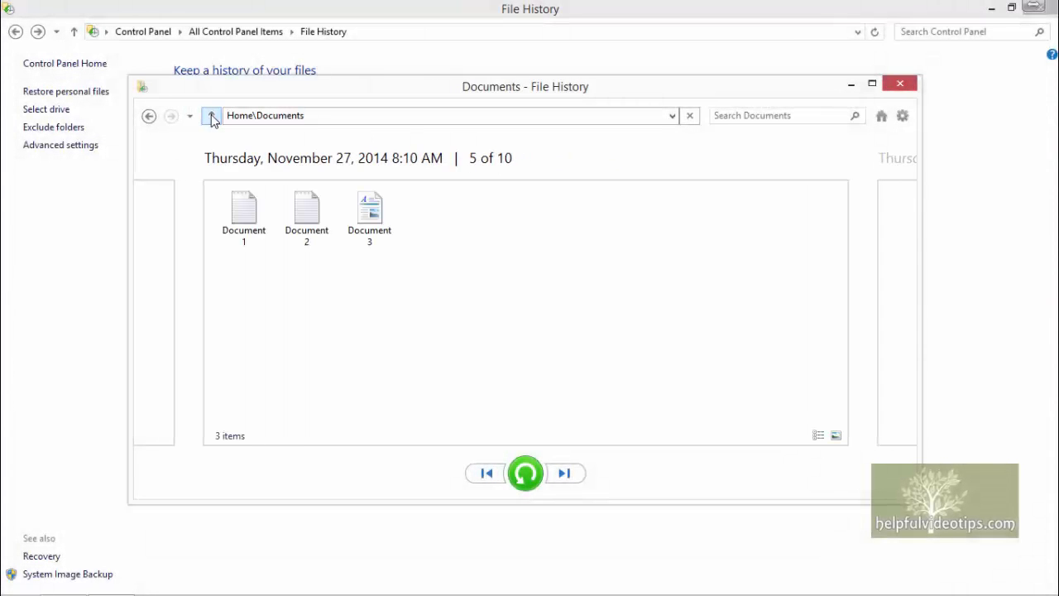
# Step: Restore the 8:10 AM Document 3 backup to the Desktop using Restore to
pyautogui.rightClick(369, 211)
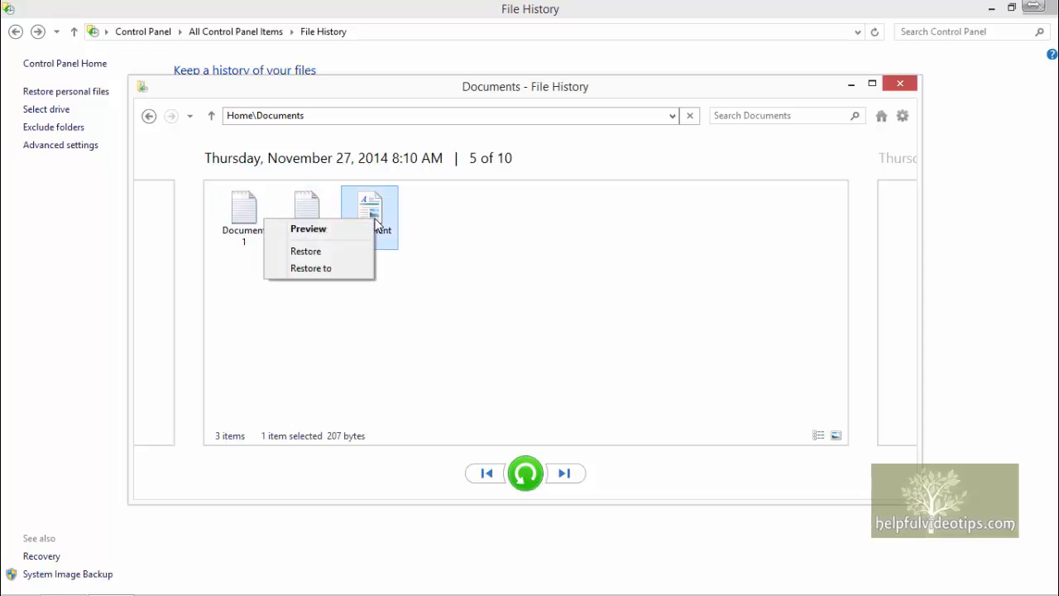
pyautogui.moveTo(334, 268)
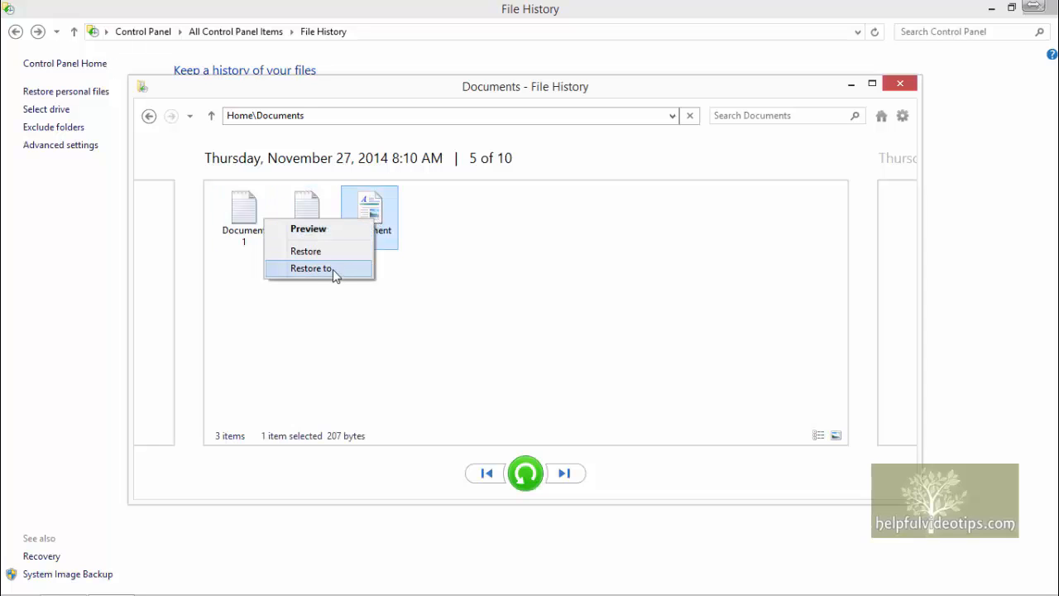
pyautogui.click(312, 268)
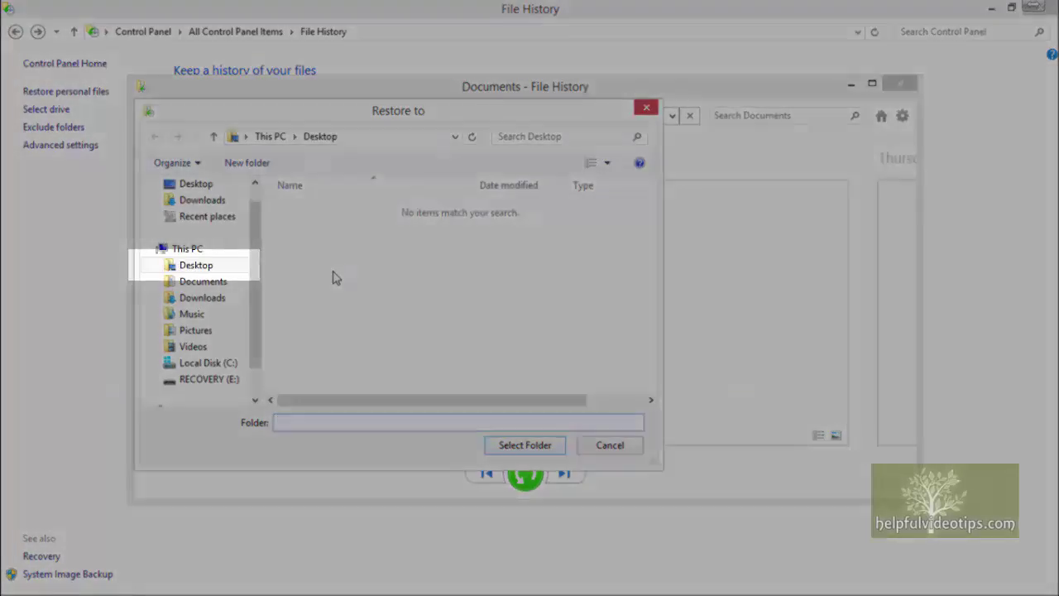
pyautogui.click(196, 265)
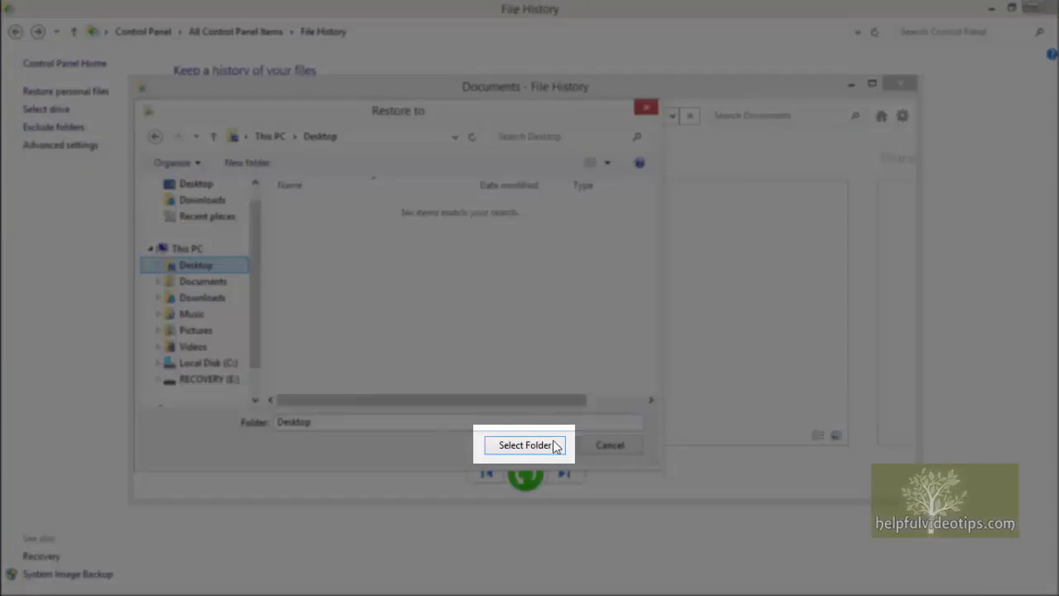
pyautogui.click(524, 446)
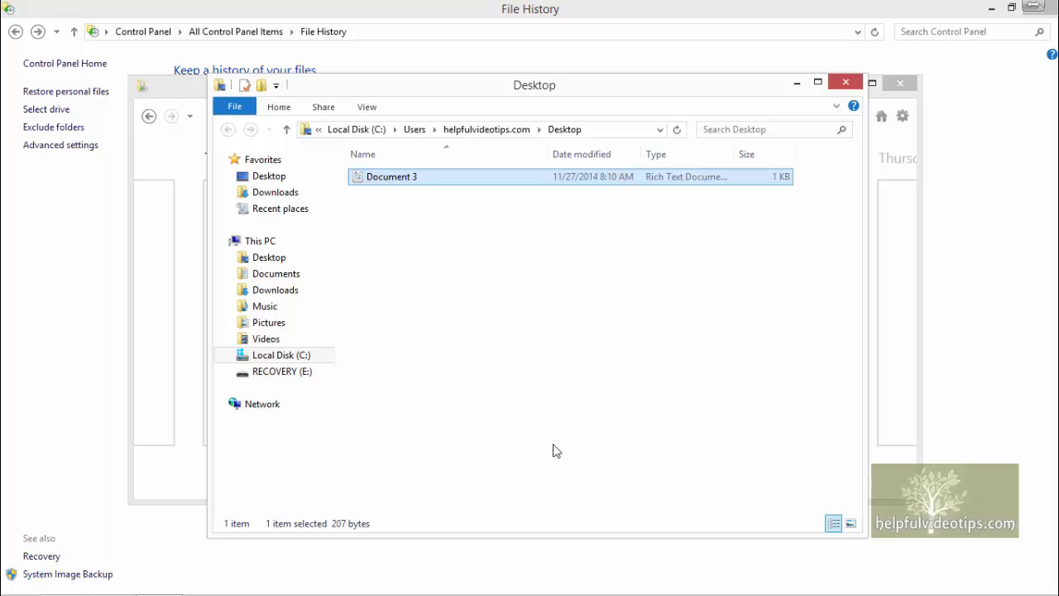
pyautogui.moveTo(844, 84)
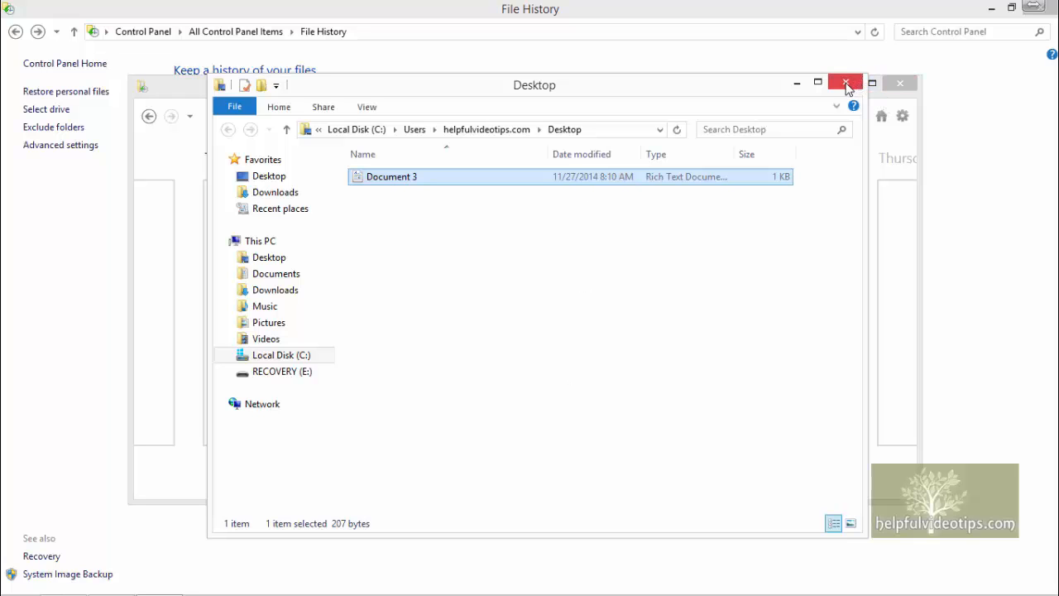
# Step: Close the Desktop folder window after seeing Document 3 listed there
pyautogui.click(841, 81)
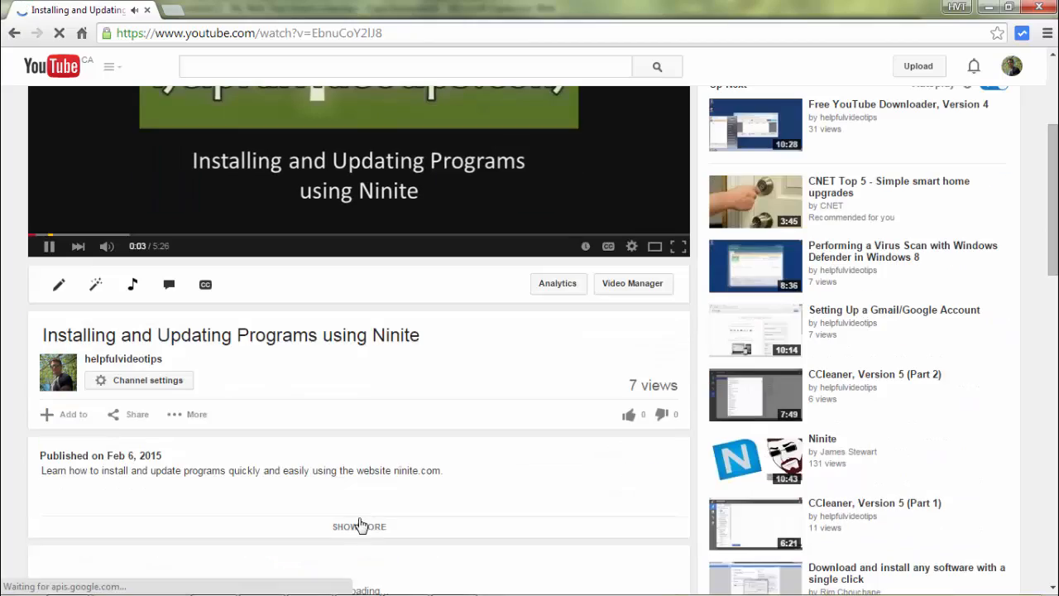
# Step: Expand the Ninite video's description to reveal the helpfulvideotips.com Show Notes link
pyautogui.click(359, 526)
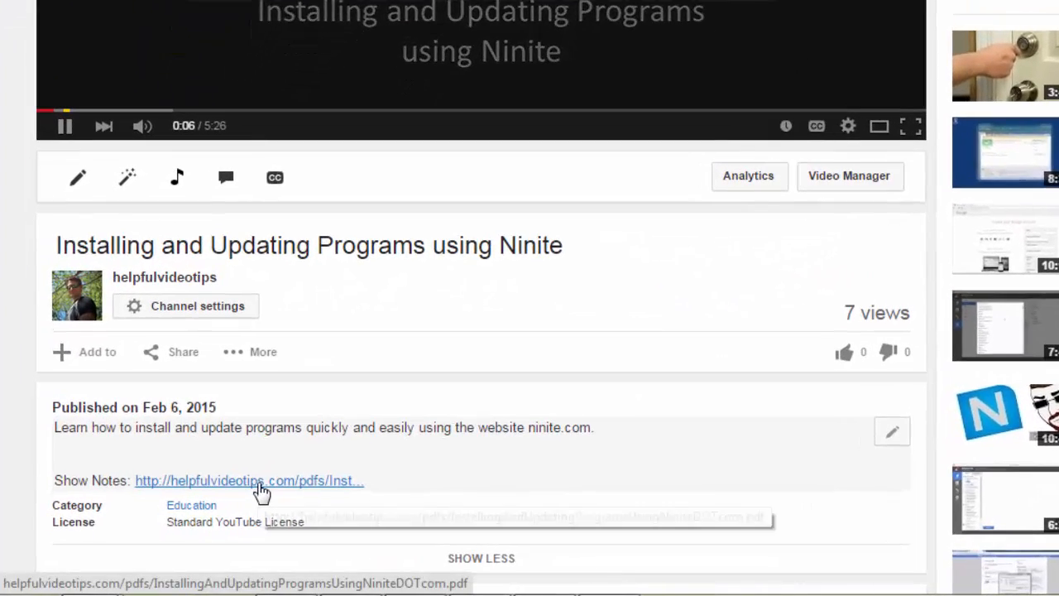